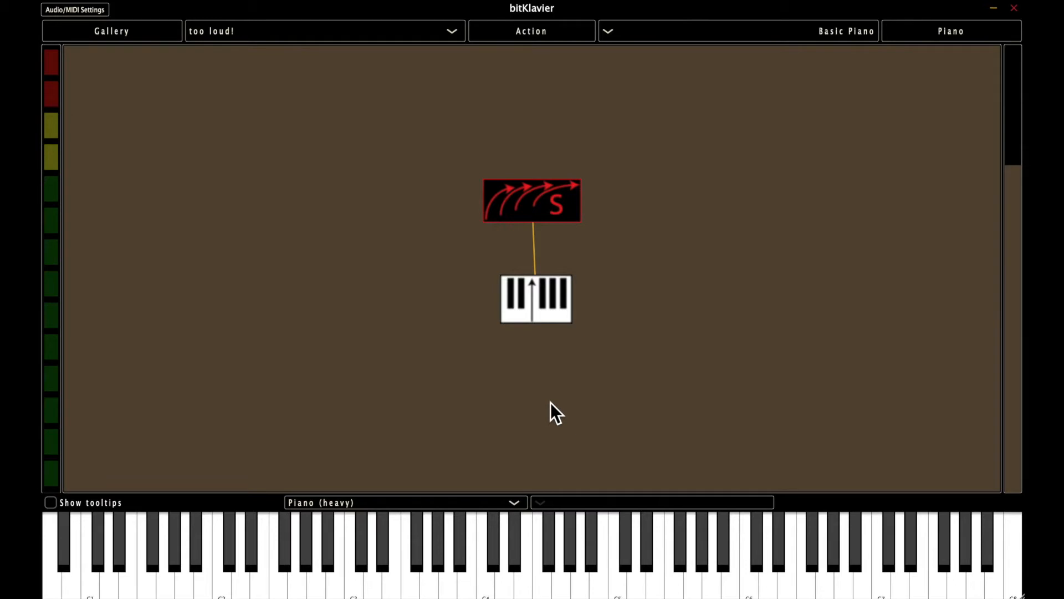
mouse_move(312, 45)
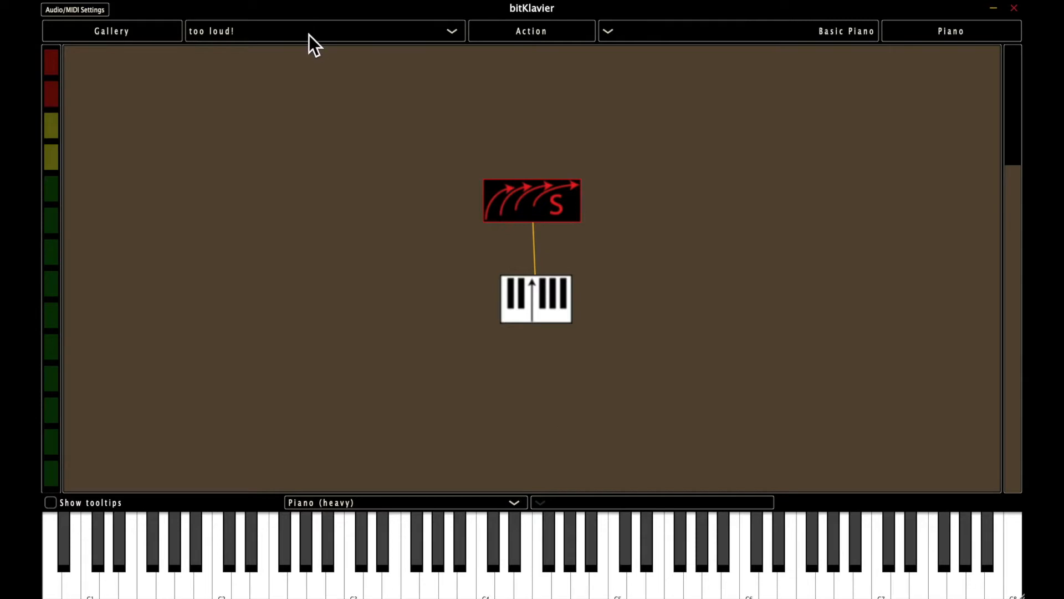
Load the Basic Piano gallery and select its keyboard preparation
click(325, 31)
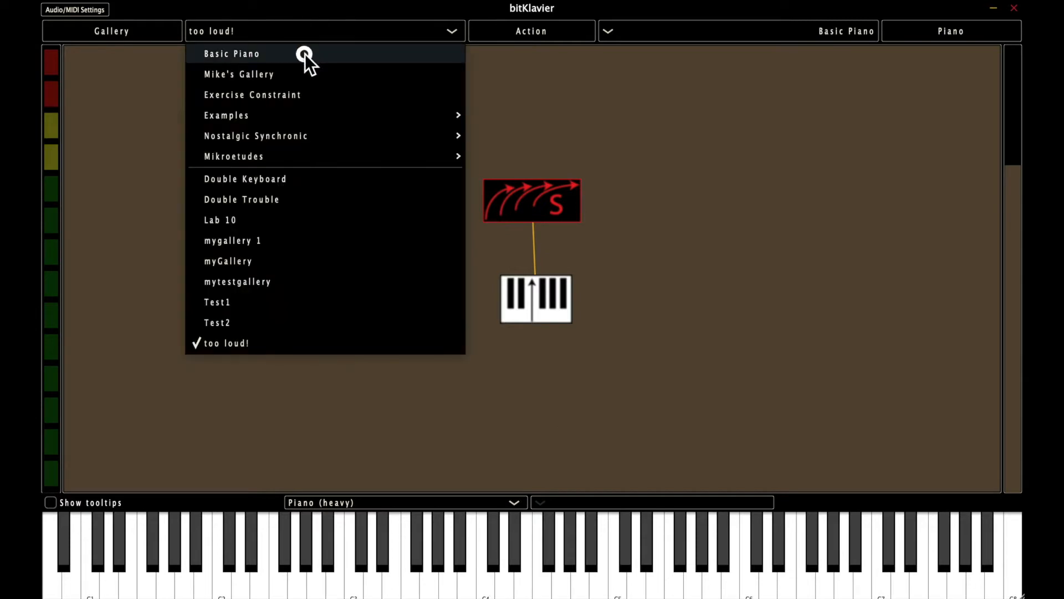
click(232, 53)
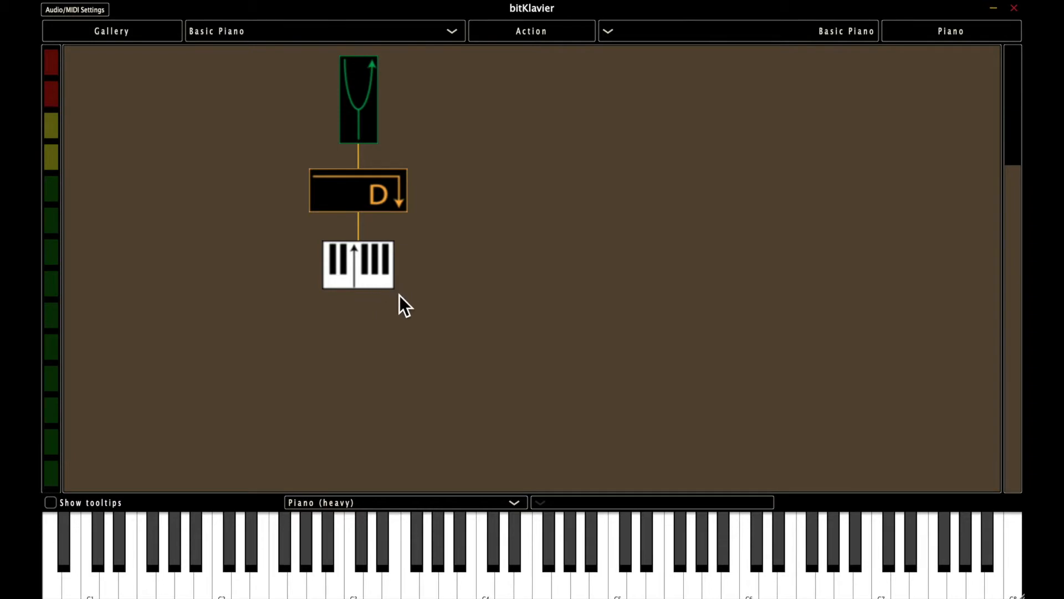
mouse_move(367, 281)
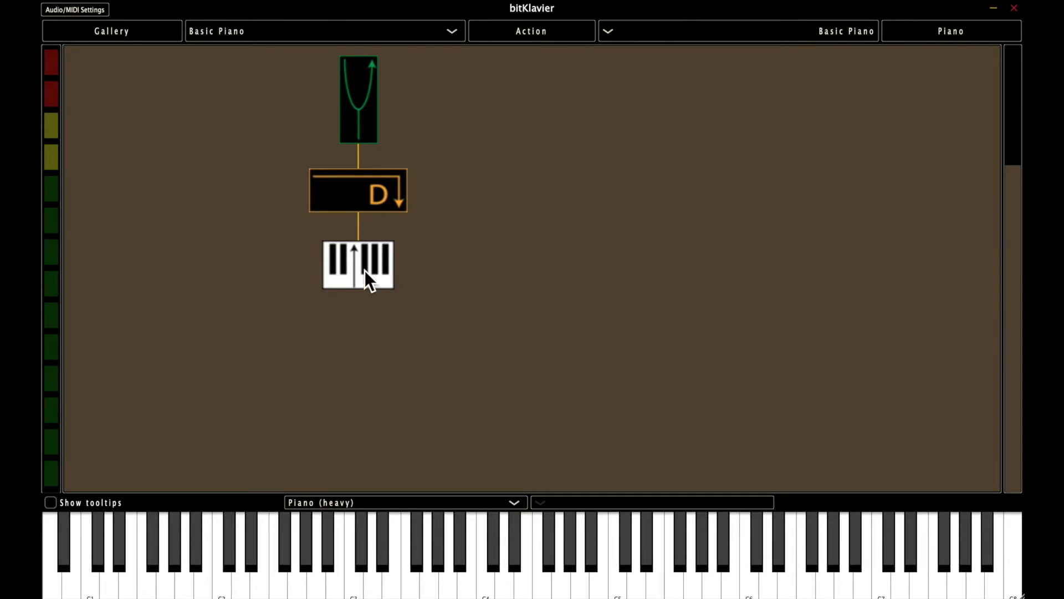
click(379, 202)
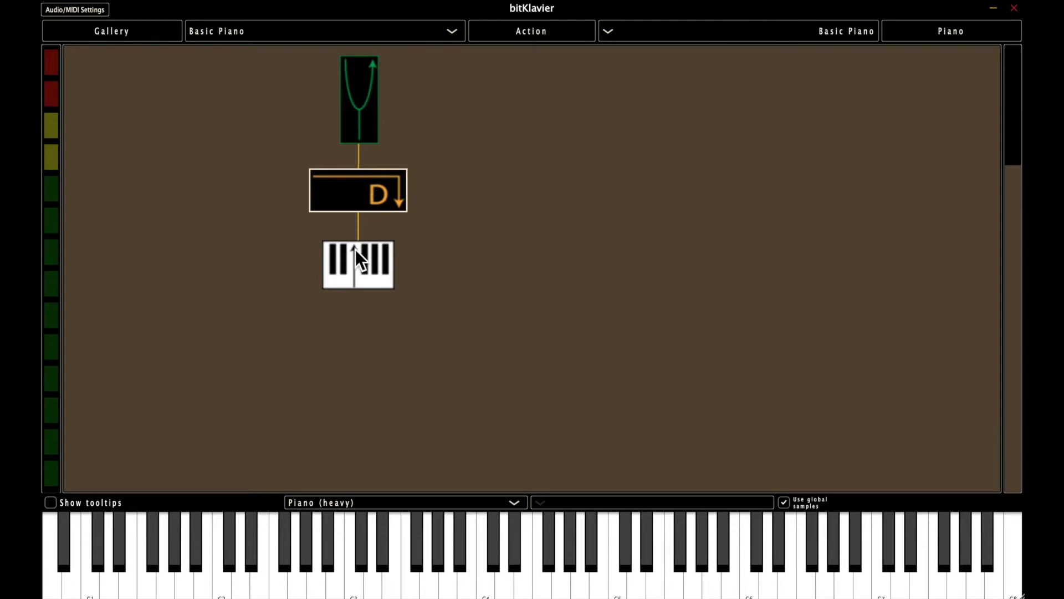
mouse_move(285, 266)
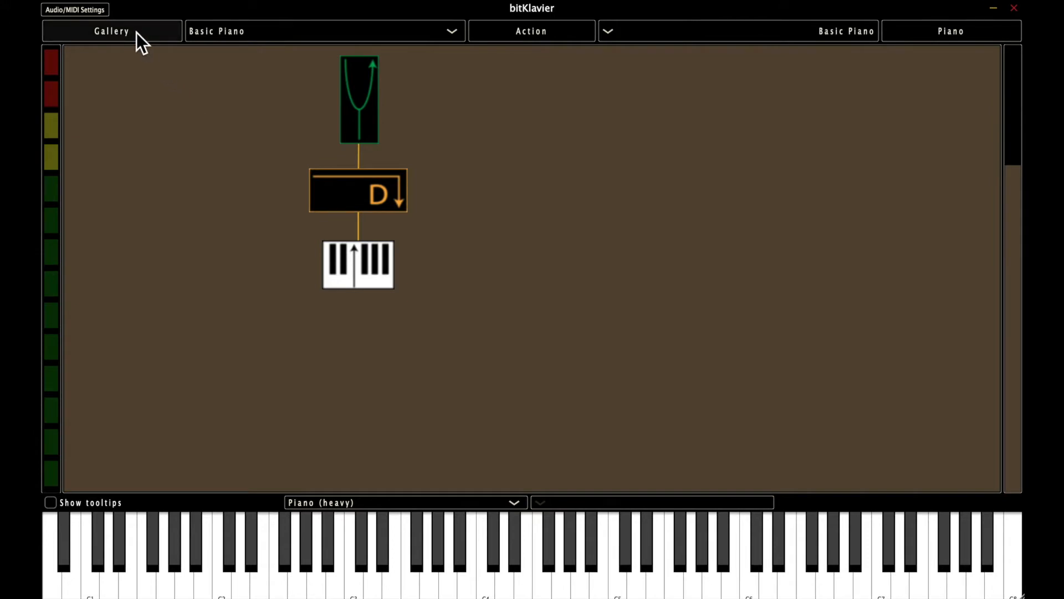
Create a new gallery without saving changes and name it 'whatev'
click(111, 31)
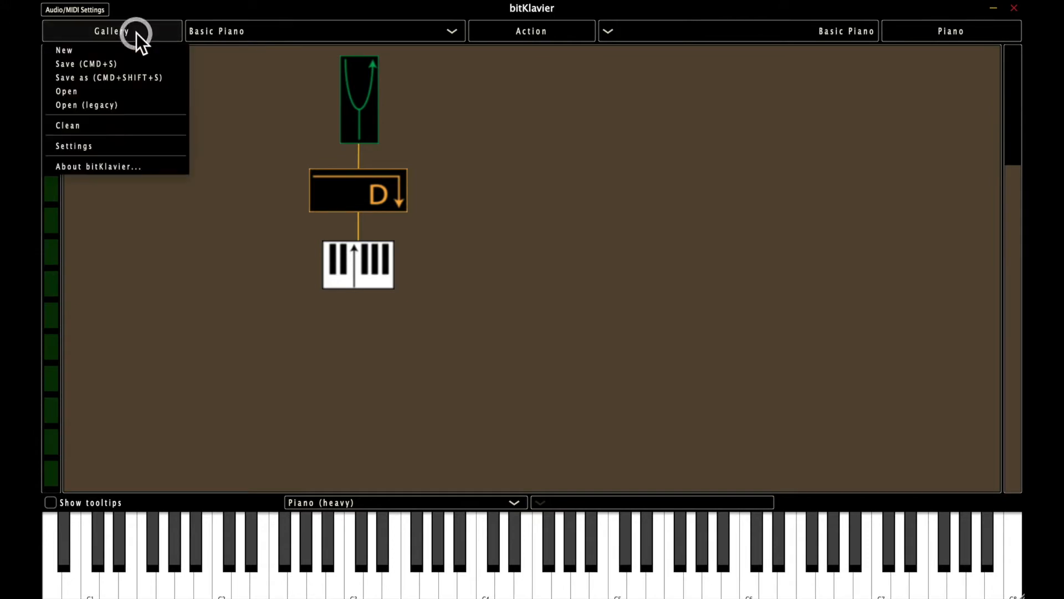
click(64, 50)
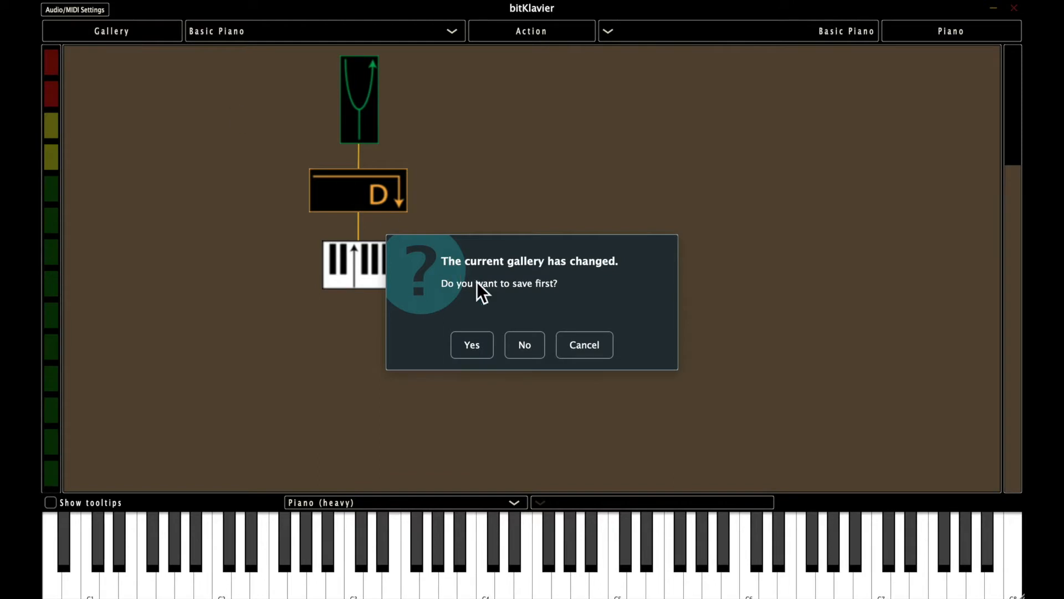
click(471, 344)
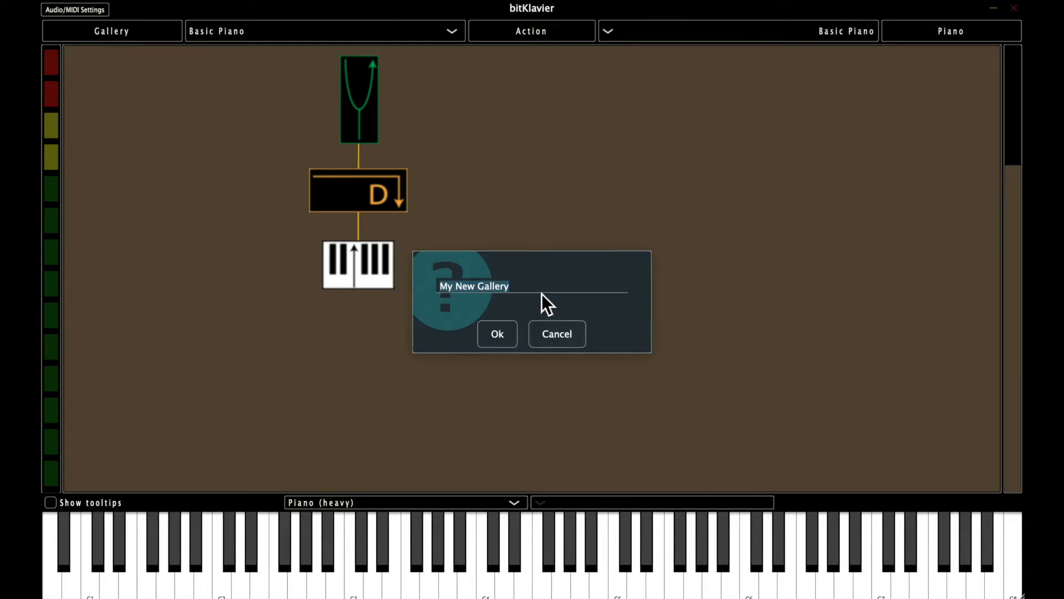
text(whatev)
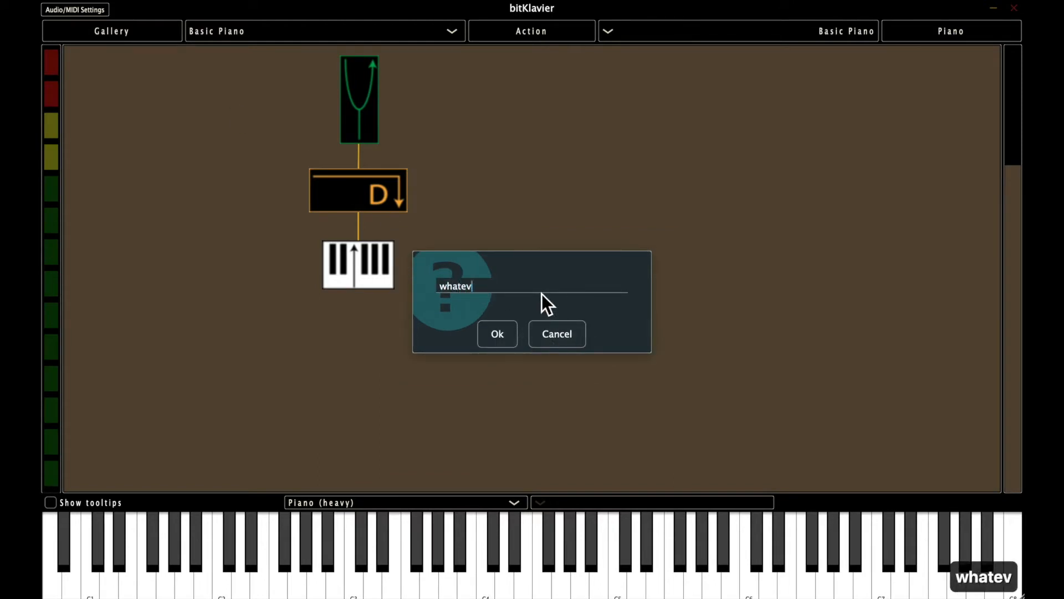
click(497, 333)
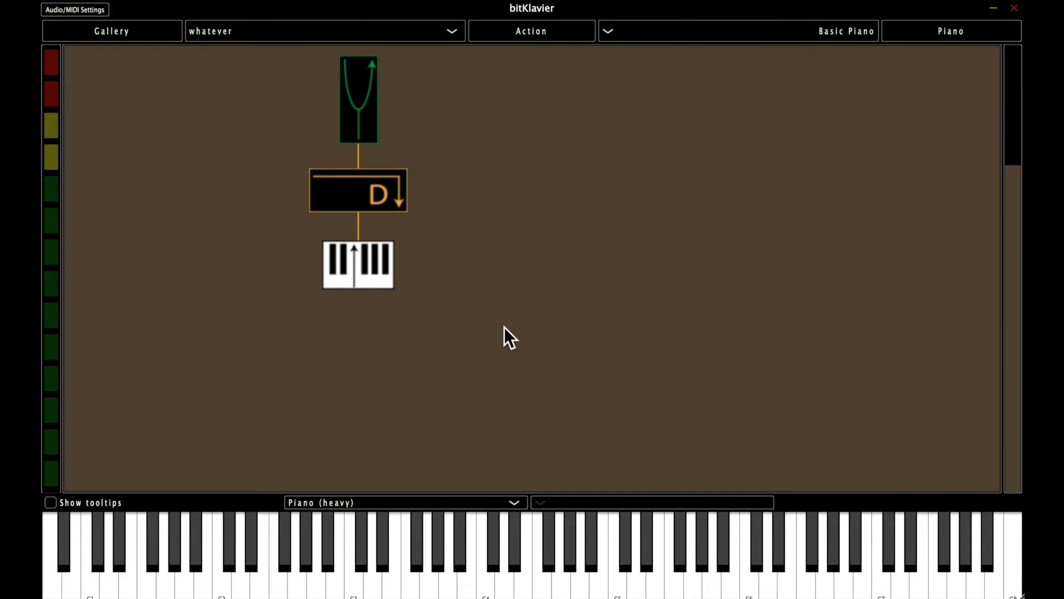
mouse_move(292, 109)
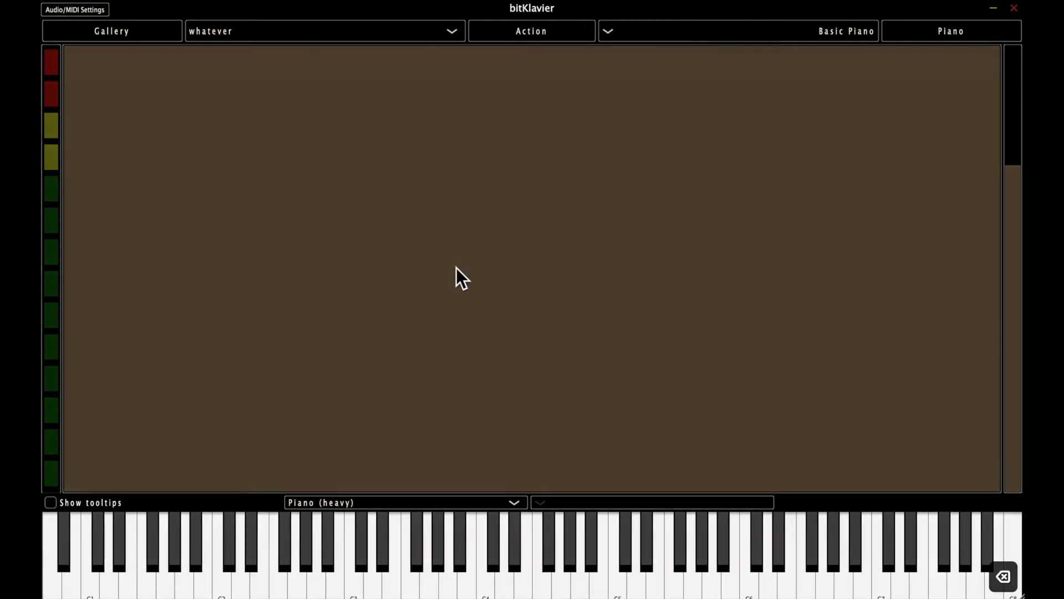
mouse_move(547, 286)
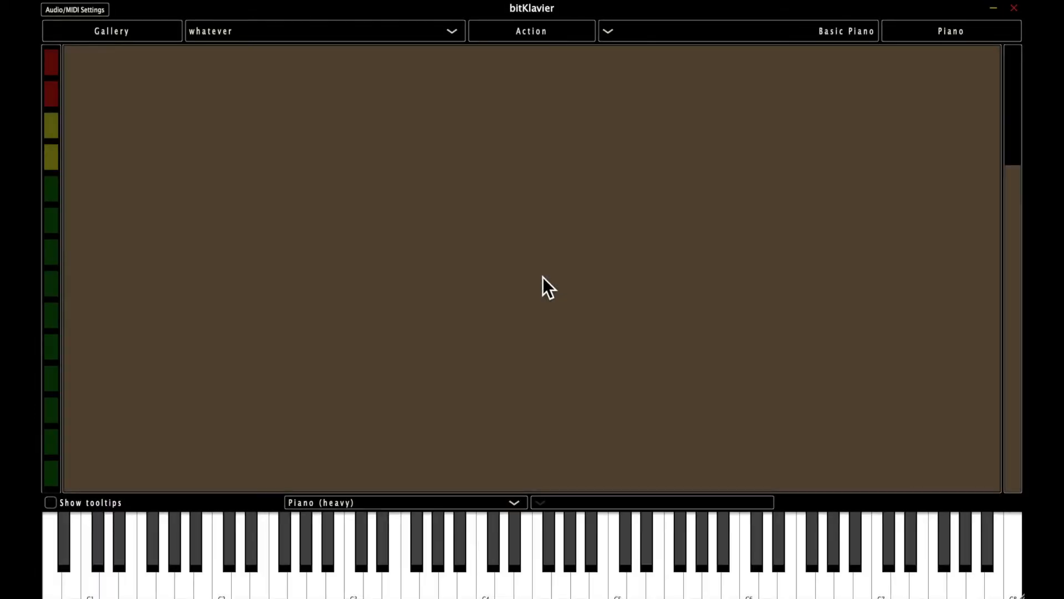
mouse_move(543, 143)
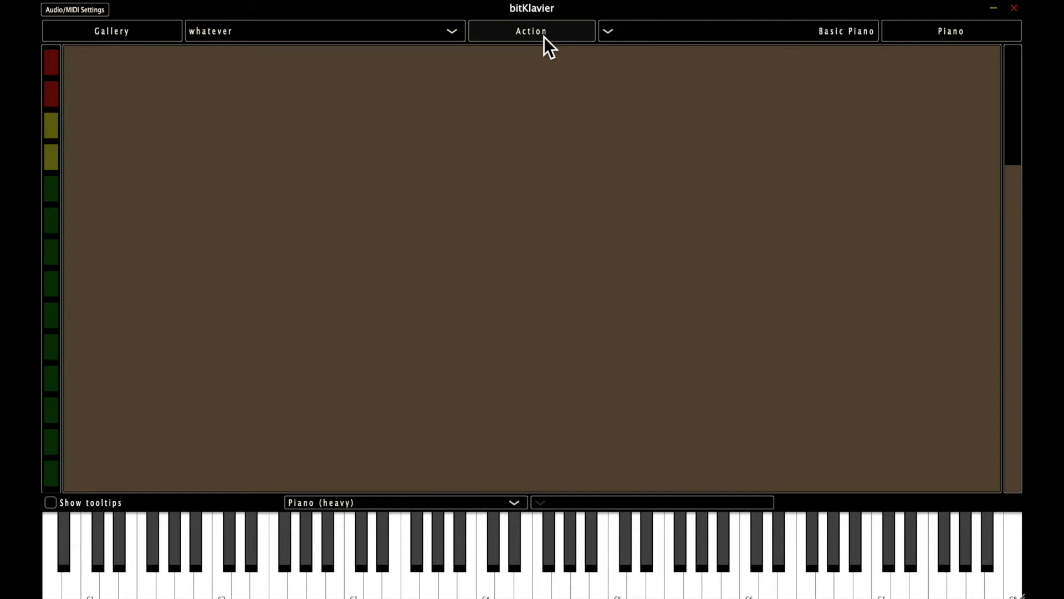
Paste the preparations back and drag them into a vertical column
click(531, 31)
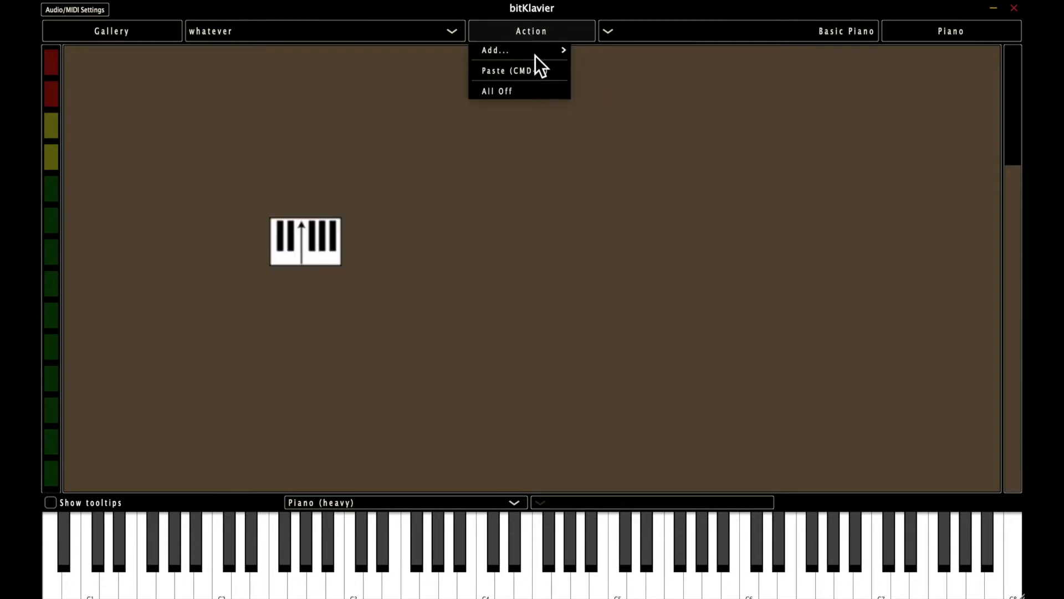
mouse_move(494, 50)
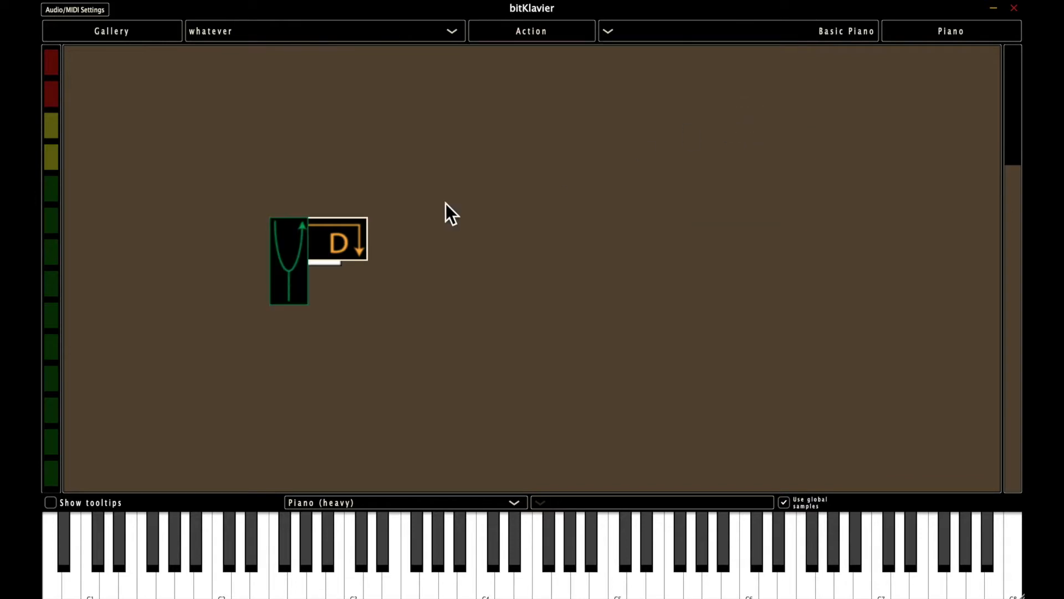
drag(288, 262, 510, 153)
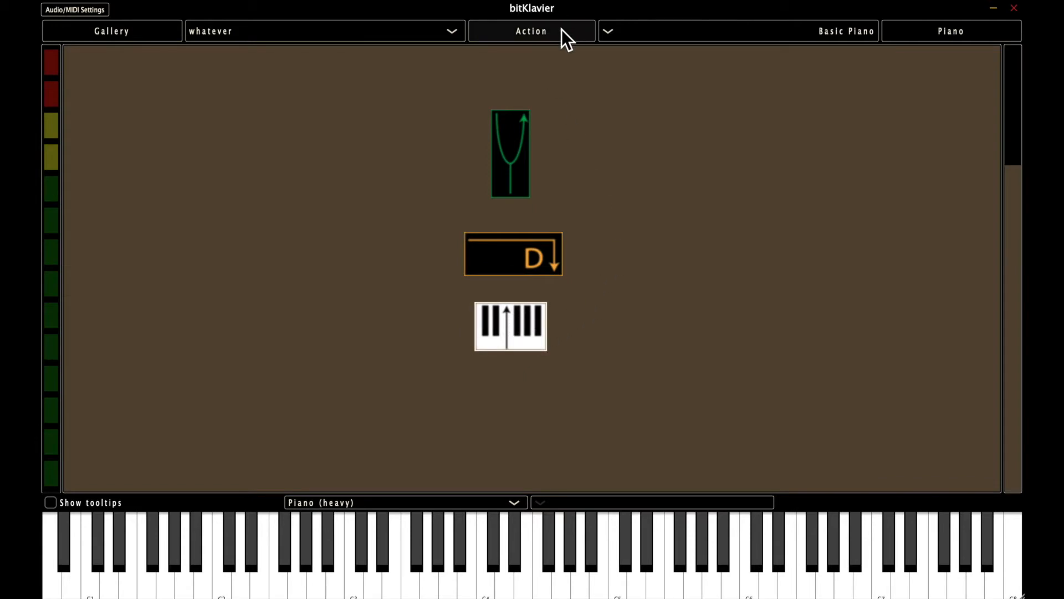
Link the selected preparations with Make Connection (CMD+Click)
click(531, 31)
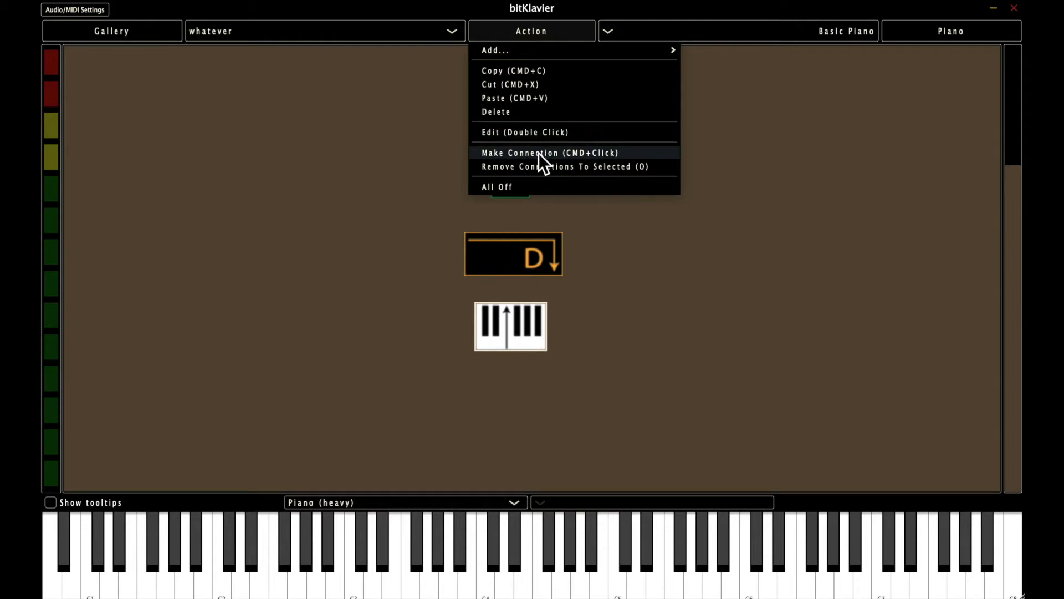
click(550, 152)
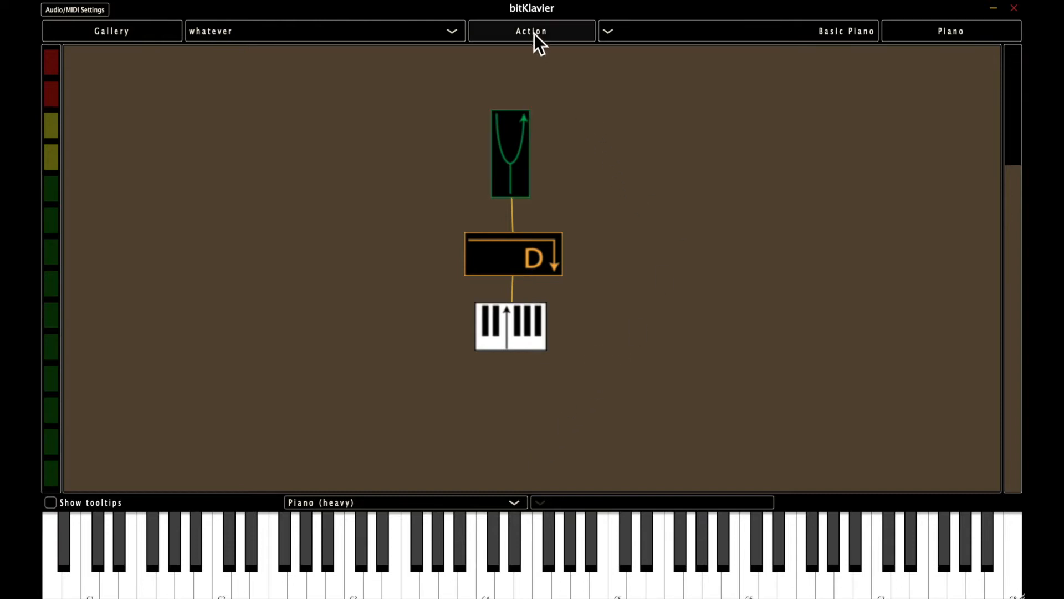
click(531, 31)
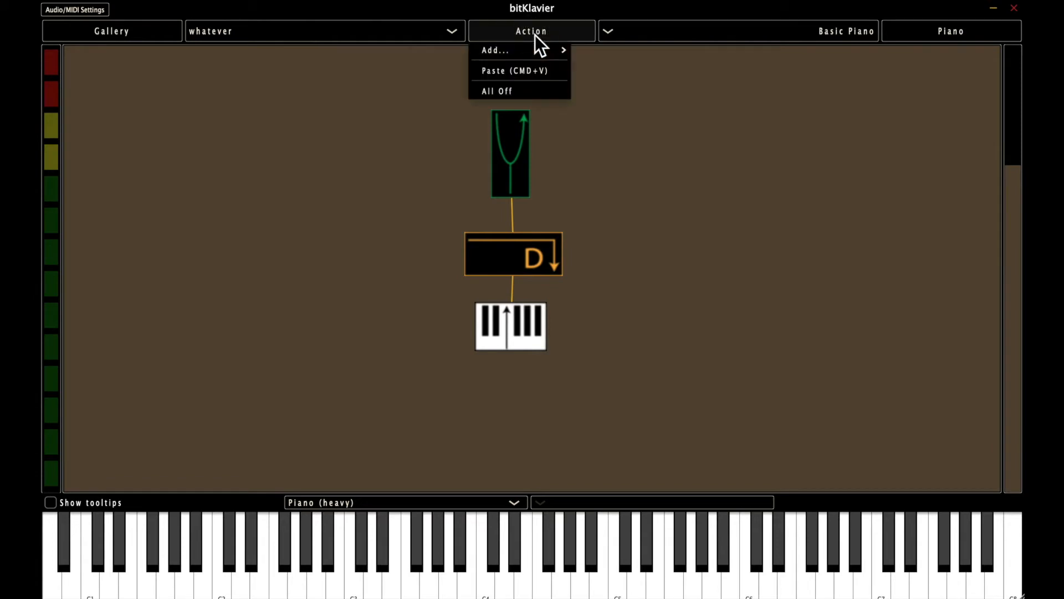
click(618, 129)
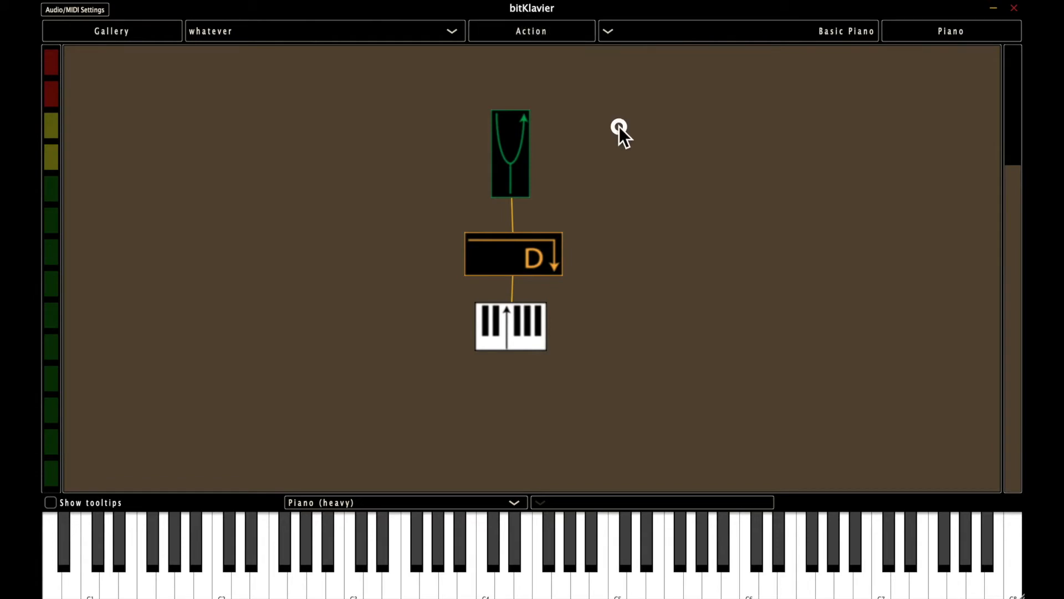
mouse_move(618, 132)
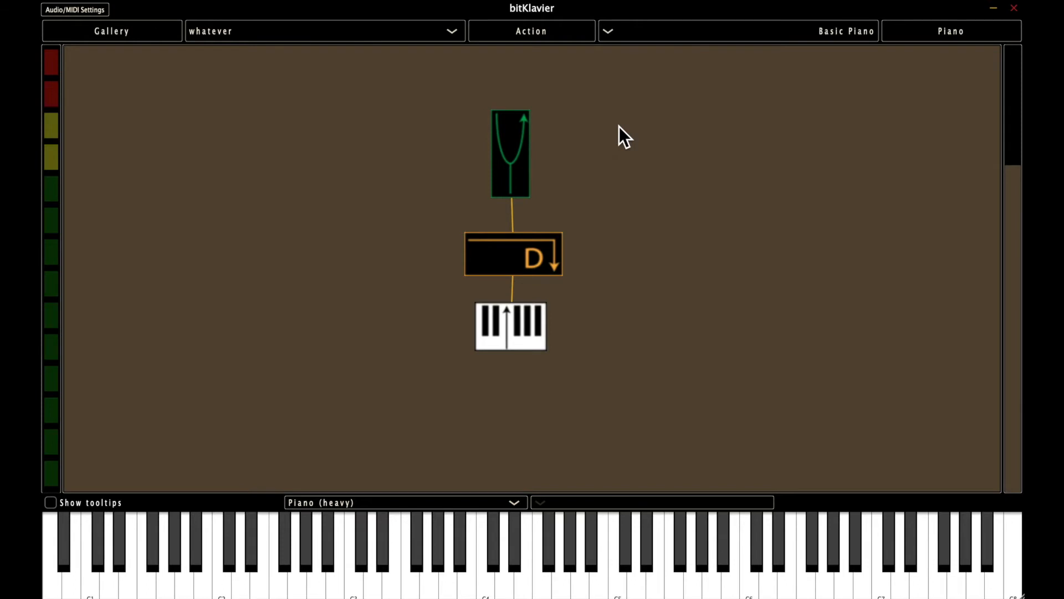
right_click(623, 135)
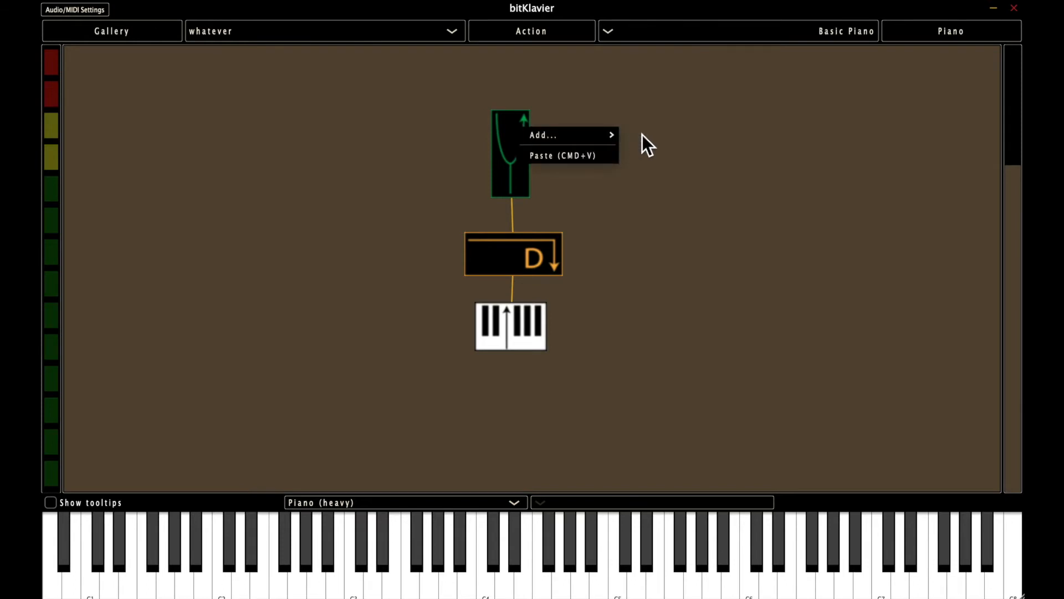
click(669, 153)
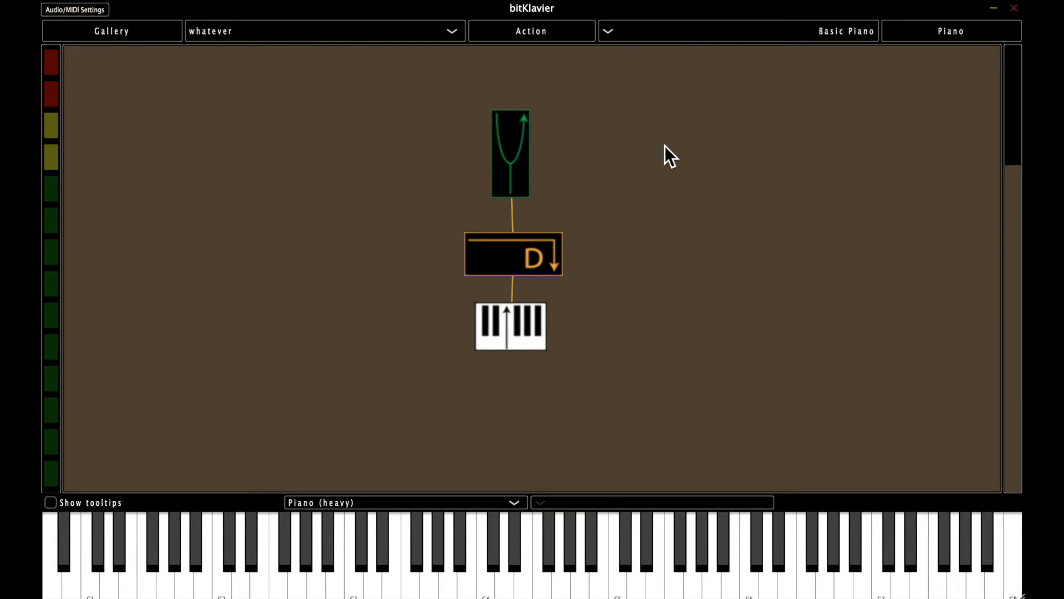
right_click(668, 153)
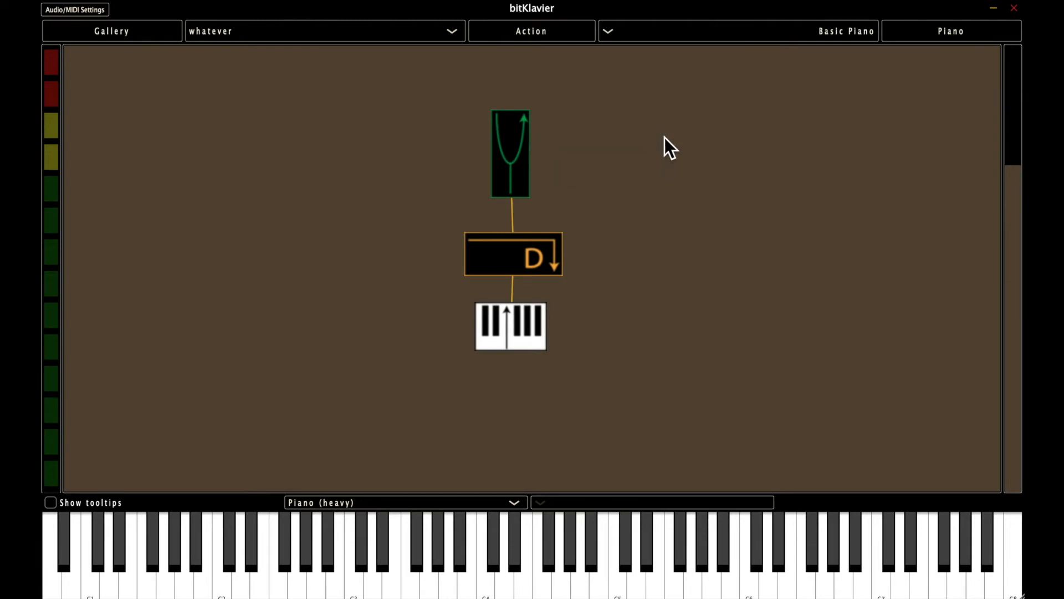
right_click(665, 136)
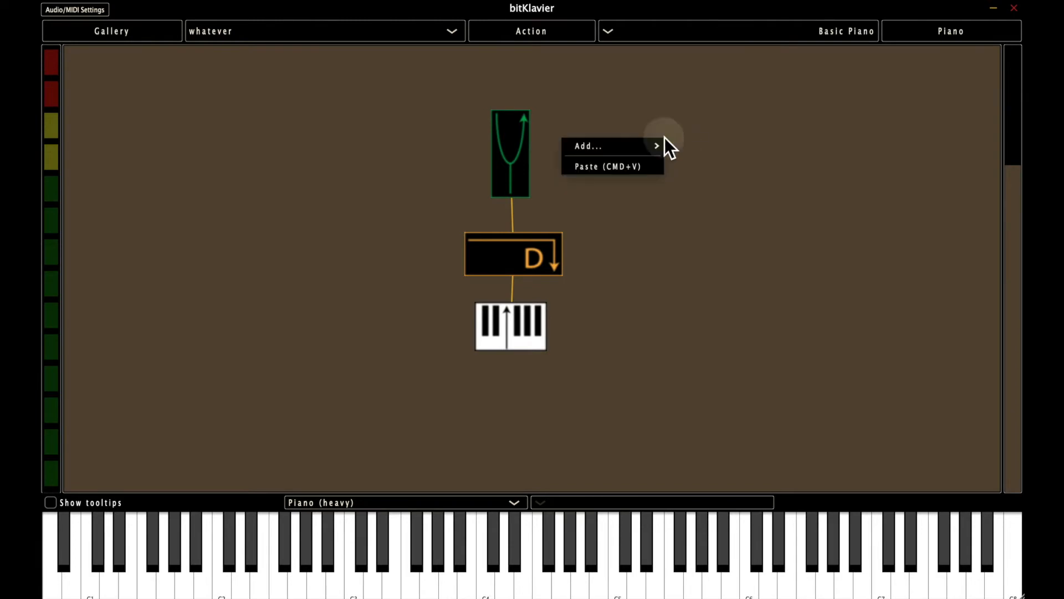
mouse_move(624, 144)
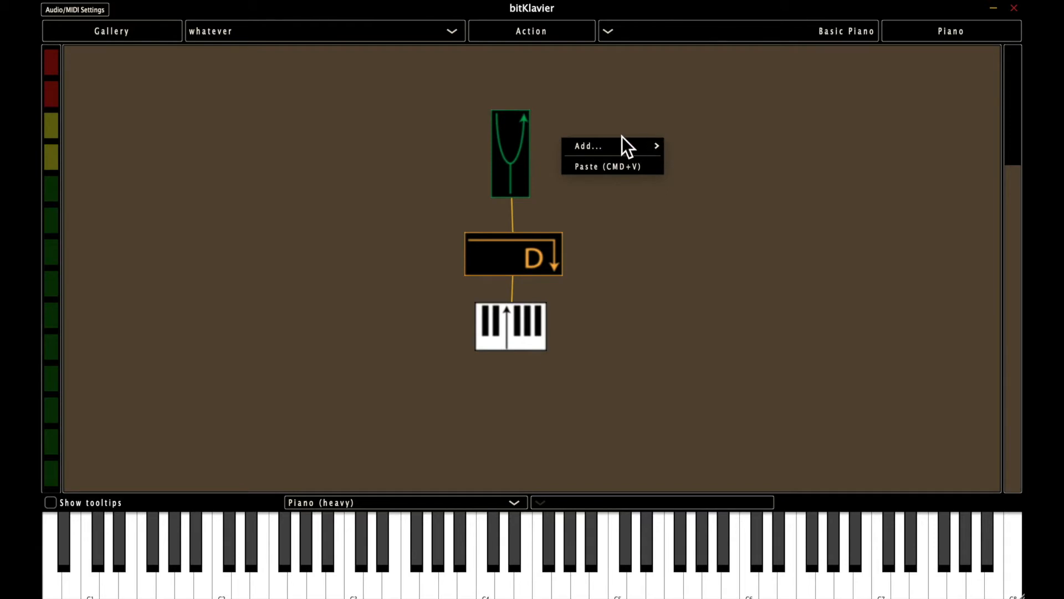
mouse_move(639, 125)
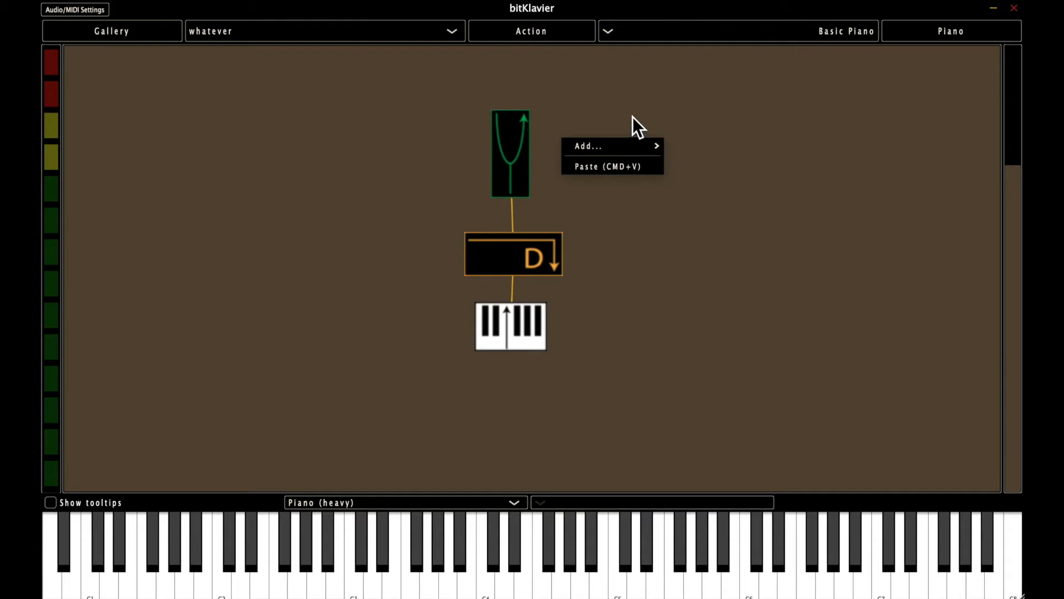
click(531, 31)
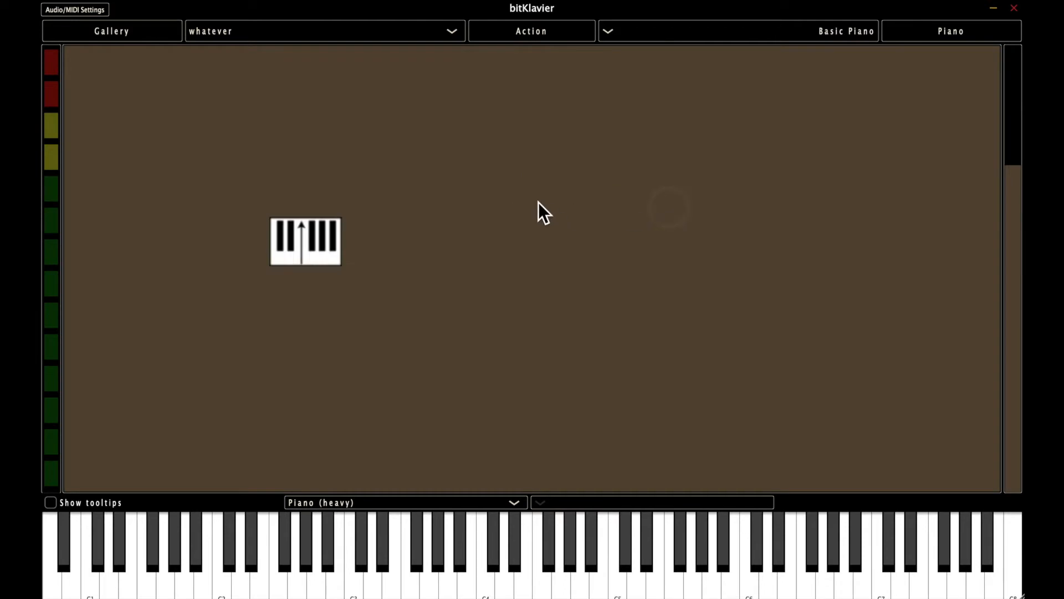
Add a Tuning (T) preparation from the canvas context menu
right_click(536, 210)
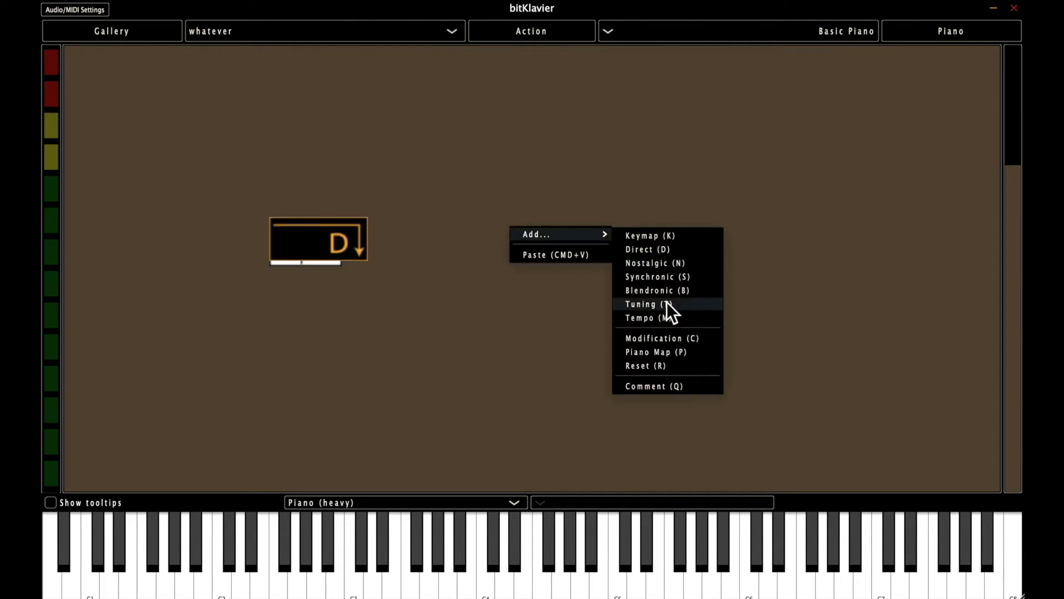
click(640, 304)
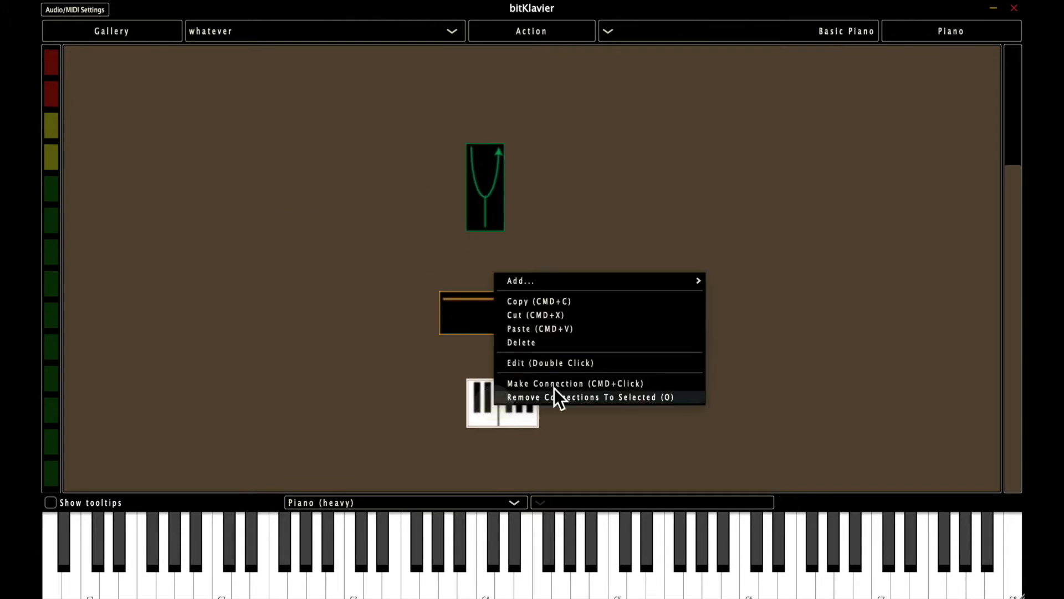
mouse_move(576, 388)
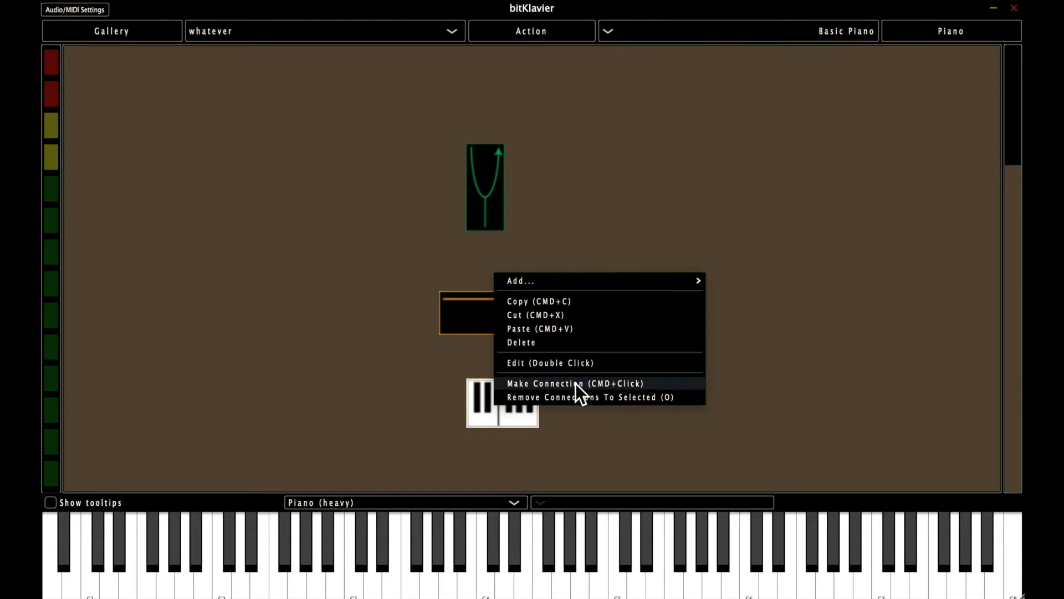
Link Keymap to Direct and select the Direct preparation for further actions
click(575, 382)
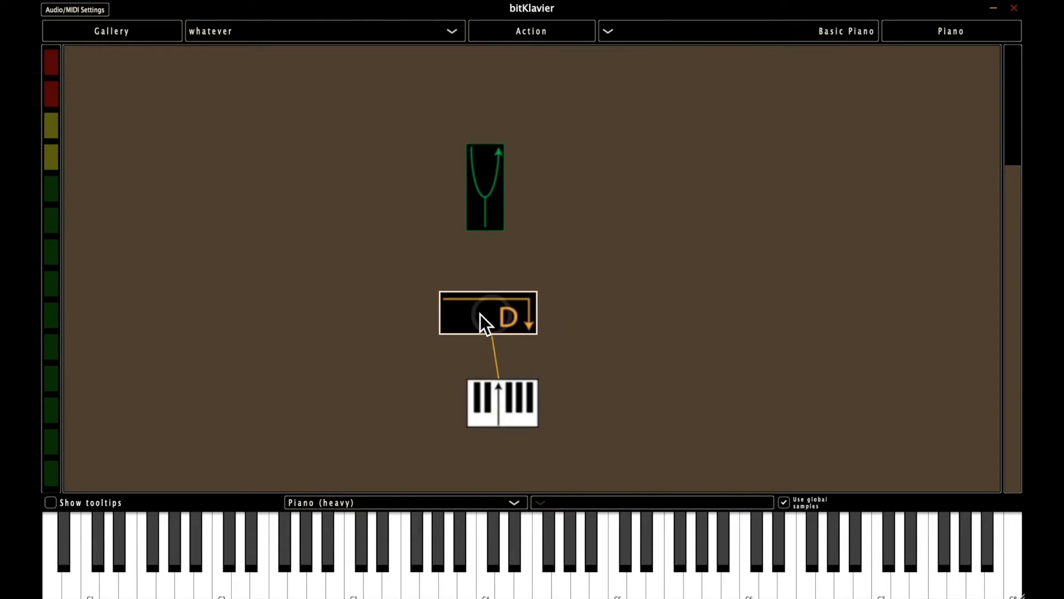
right_click(488, 312)
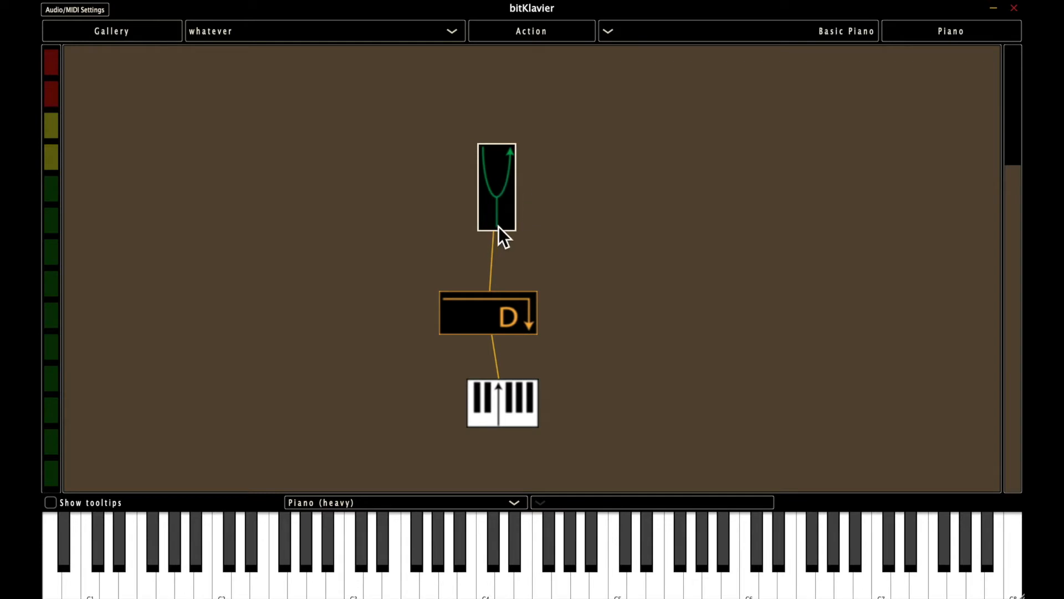
mouse_move(508, 204)
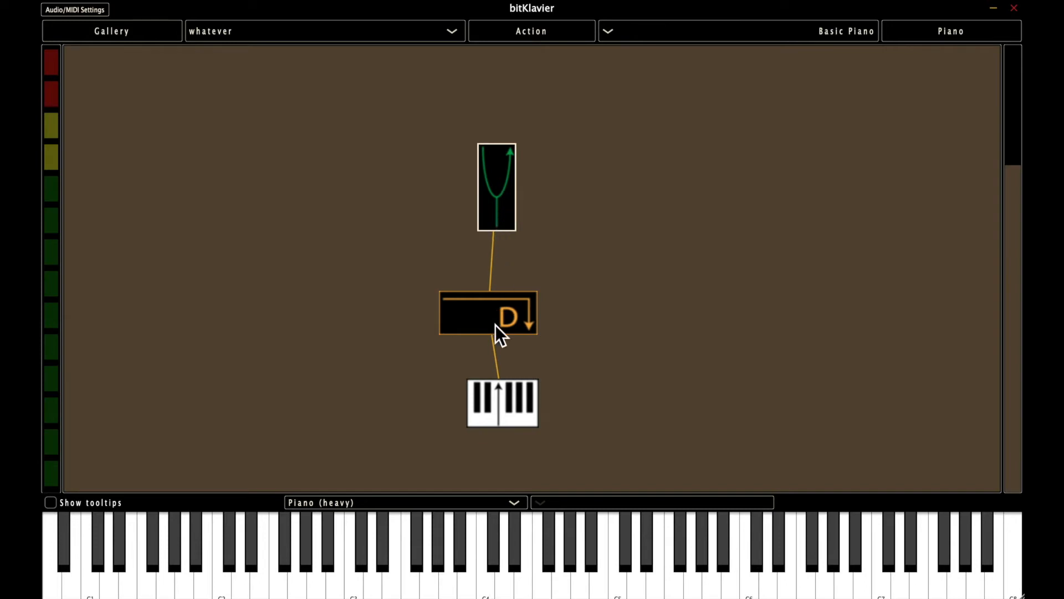
click(488, 312)
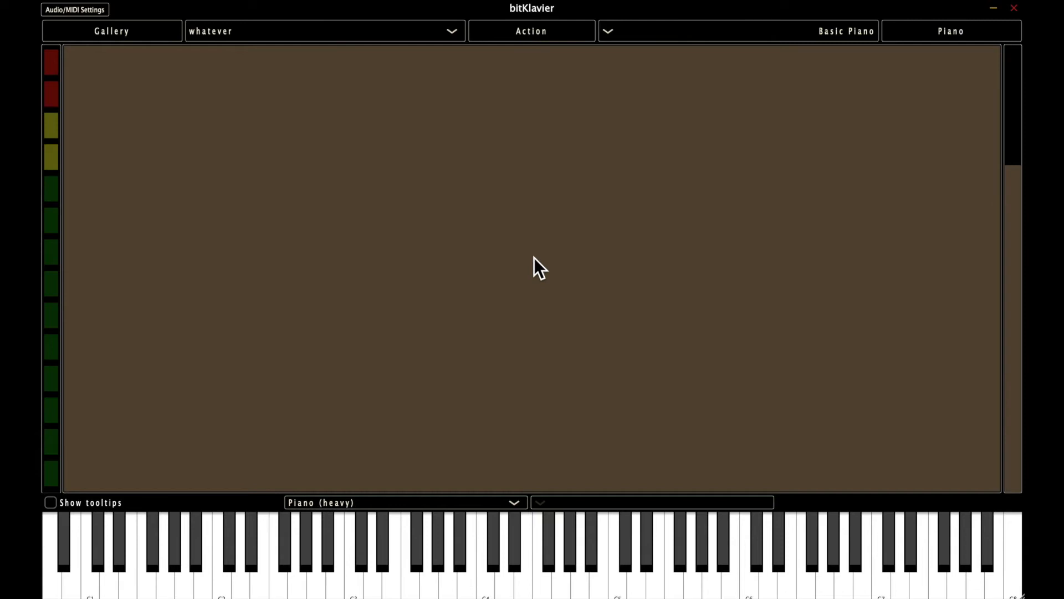
Bring up the board's Action menu to add new preparations
click(531, 31)
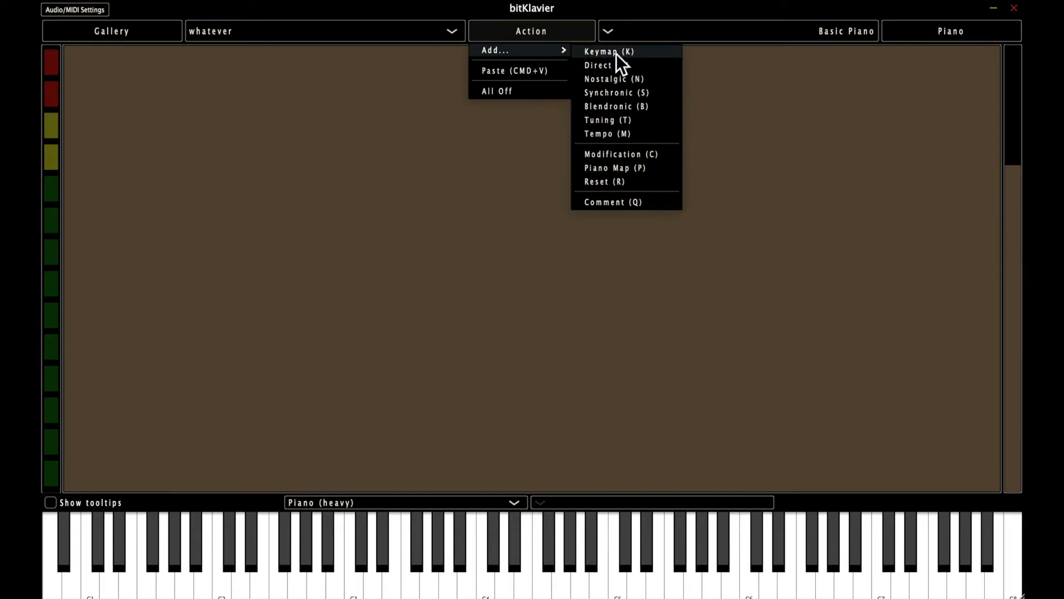
mouse_move(627, 79)
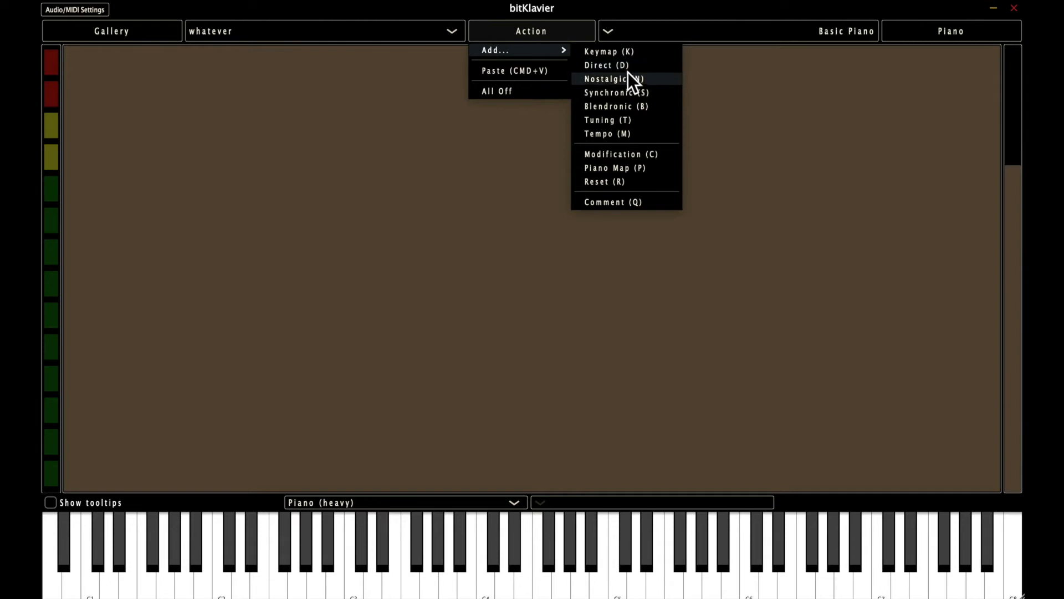
mouse_move(642, 92)
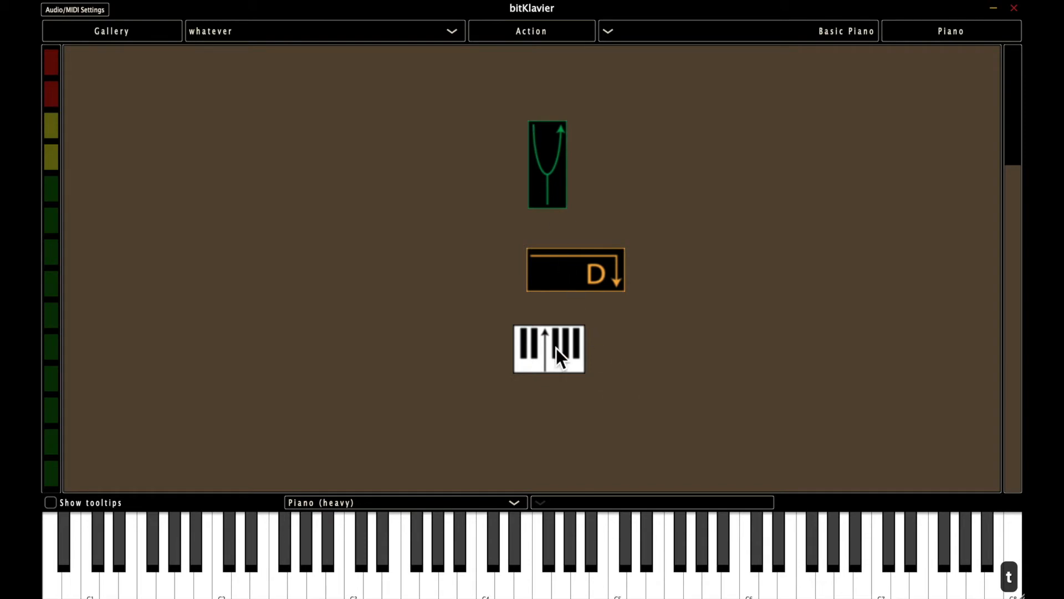
Connect the Keymap to the Direct preparation via Make Connection
click(548, 349)
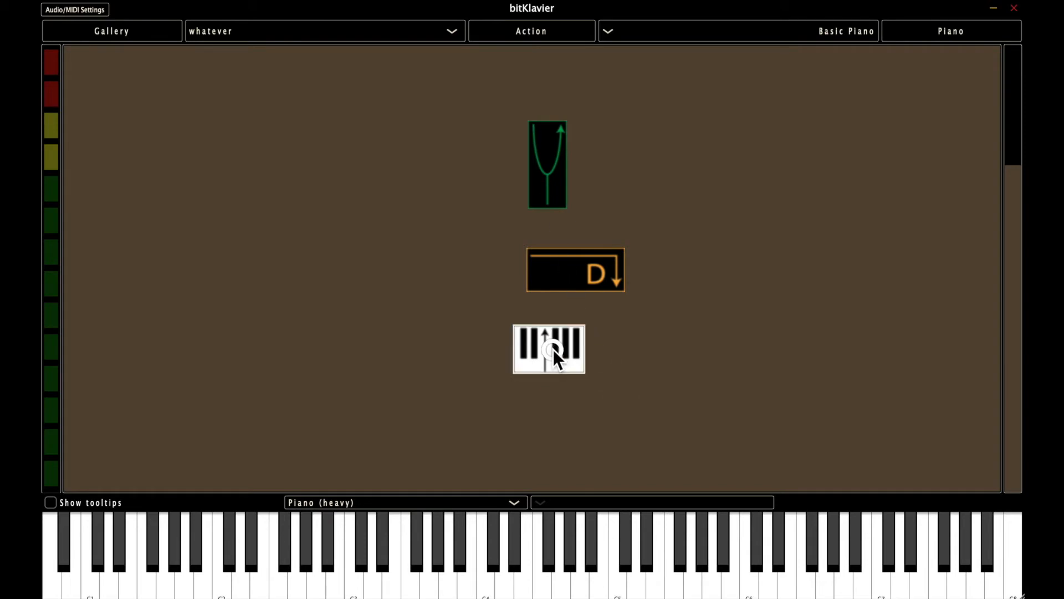
click(531, 31)
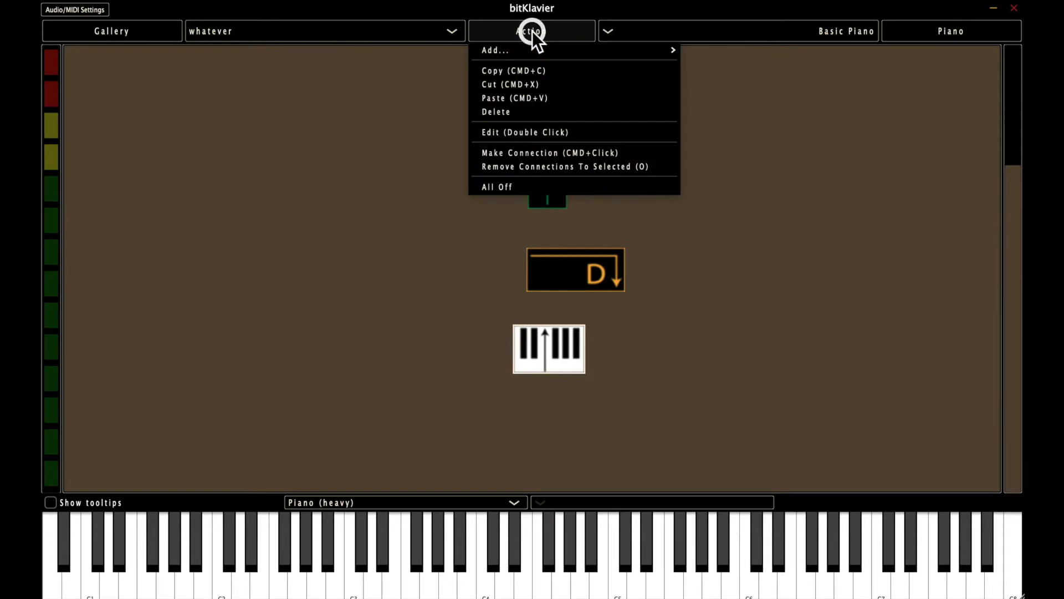
mouse_move(575, 155)
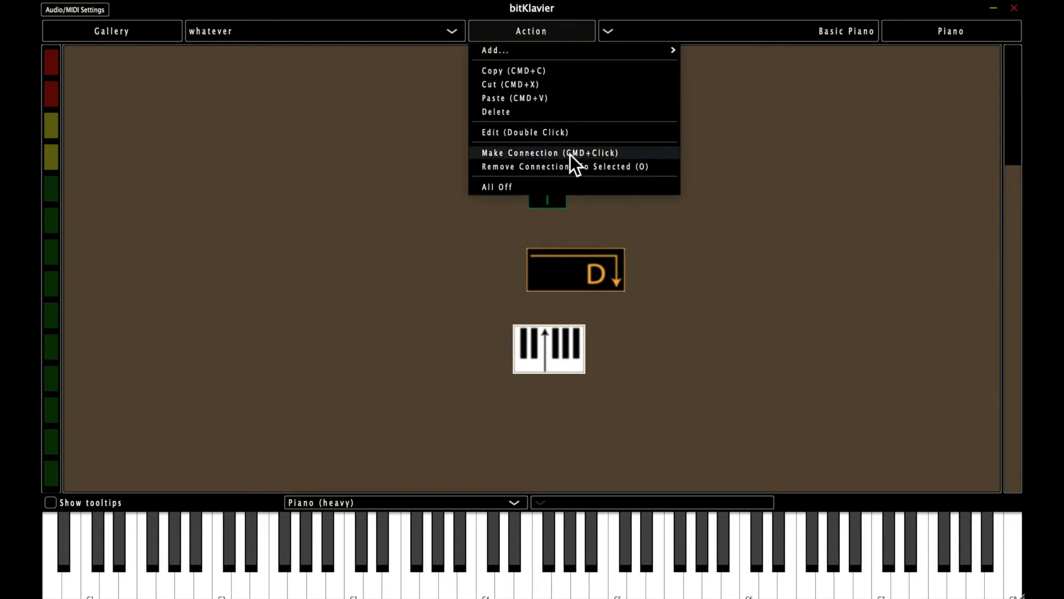
mouse_move(681, 400)
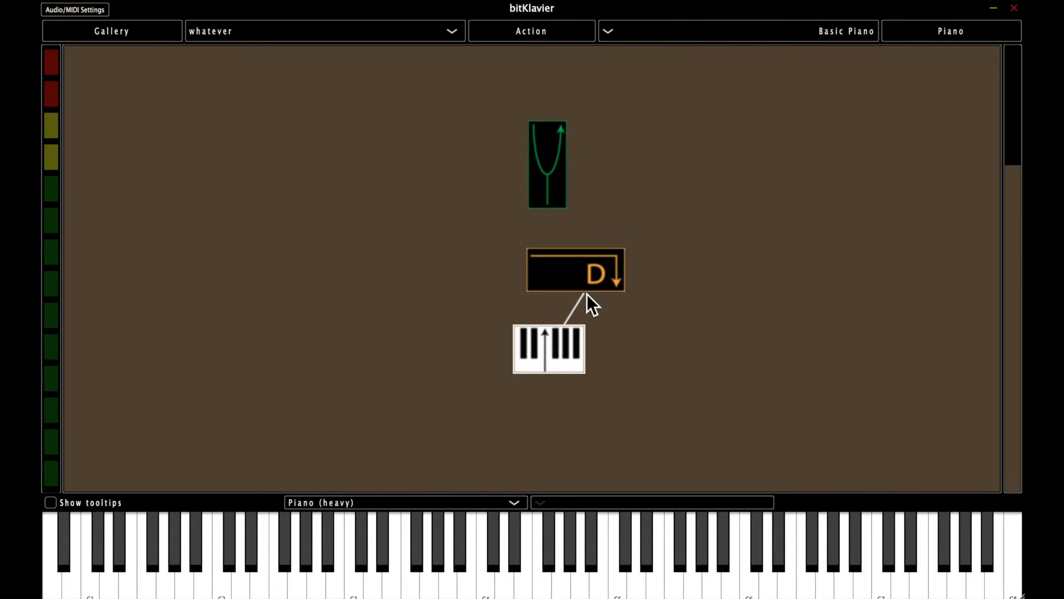
click(785, 501)
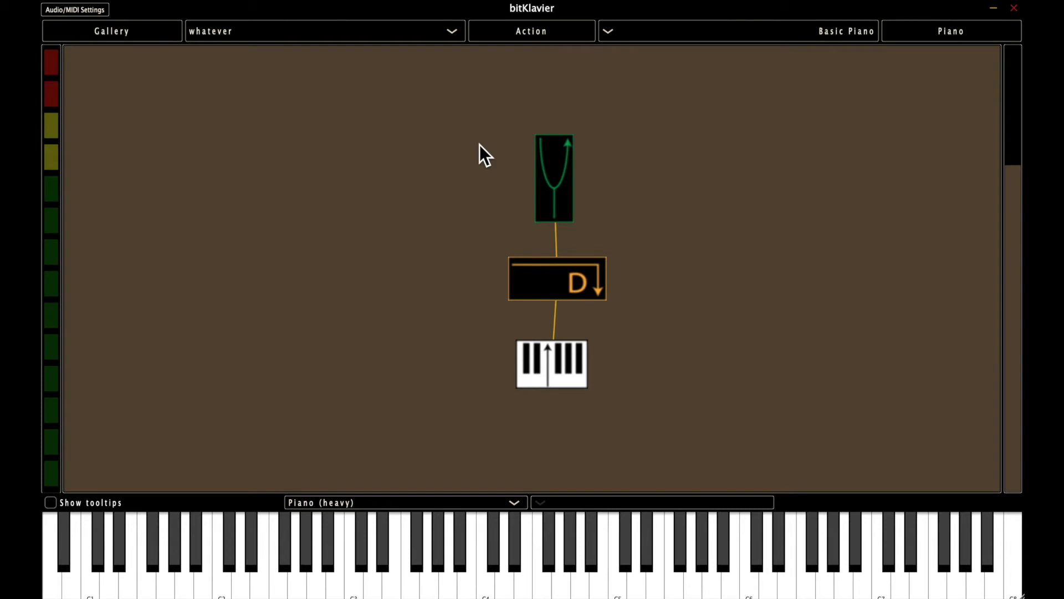
mouse_move(525, 64)
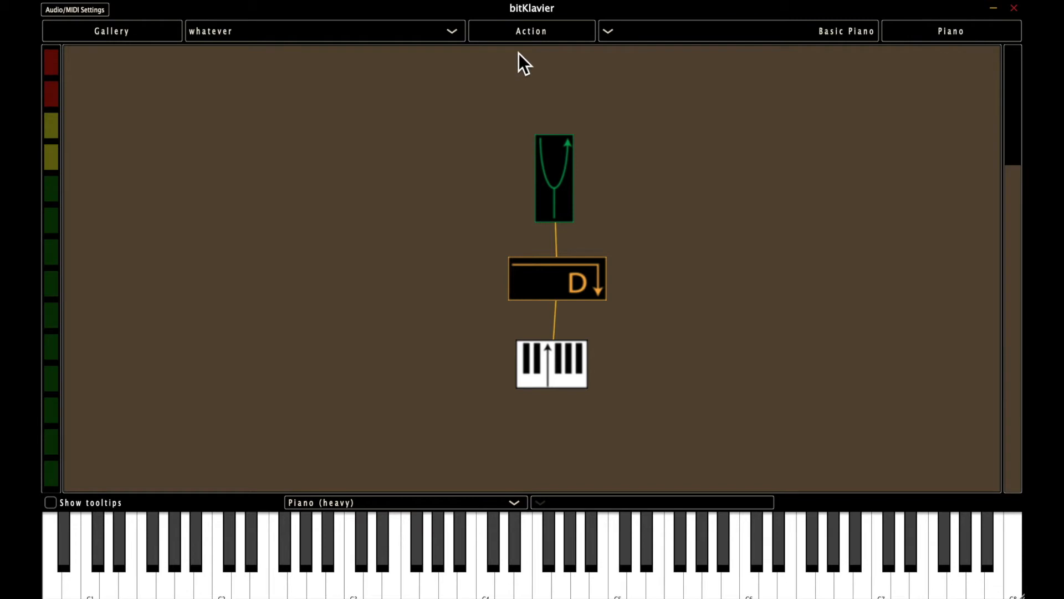
mouse_move(531, 31)
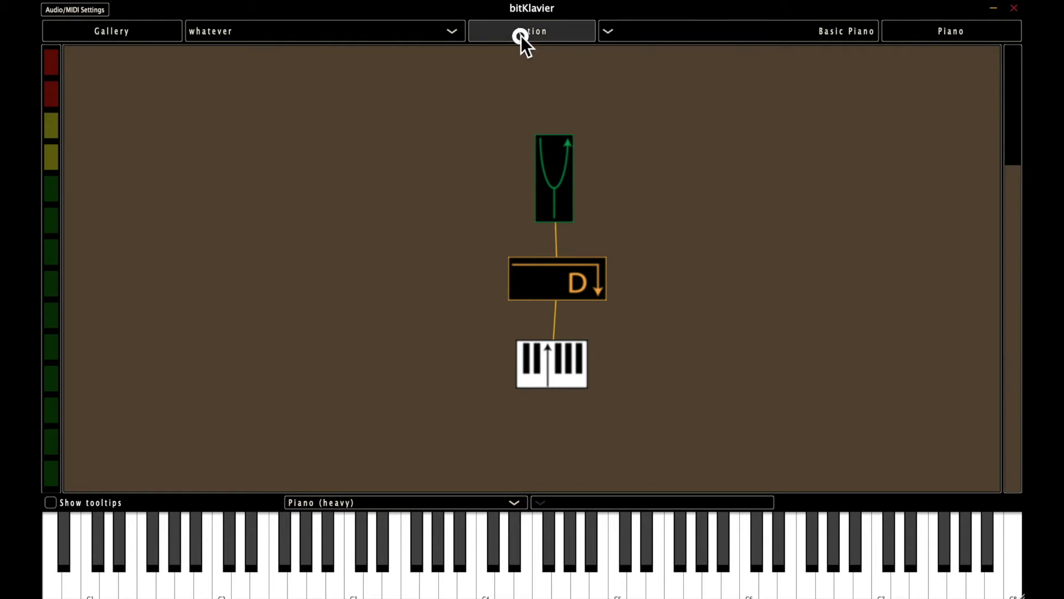
click(531, 31)
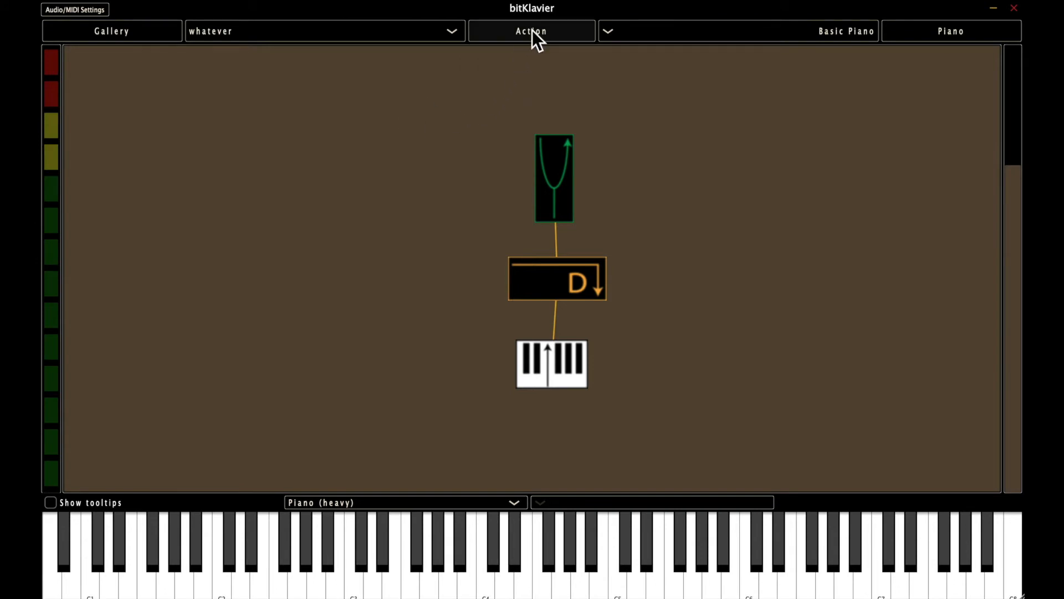
click(554, 177)
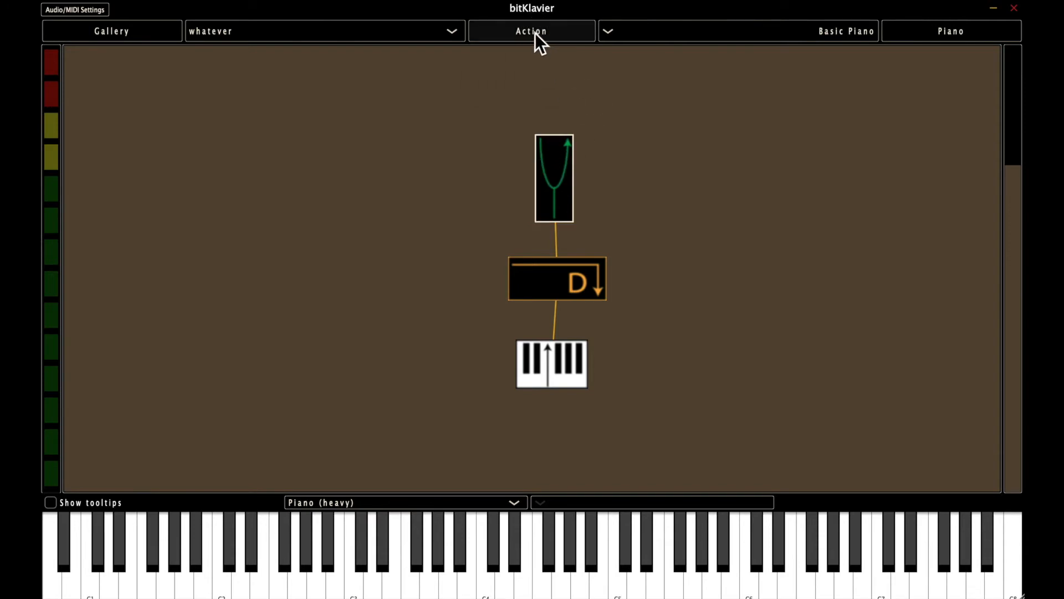
click(531, 31)
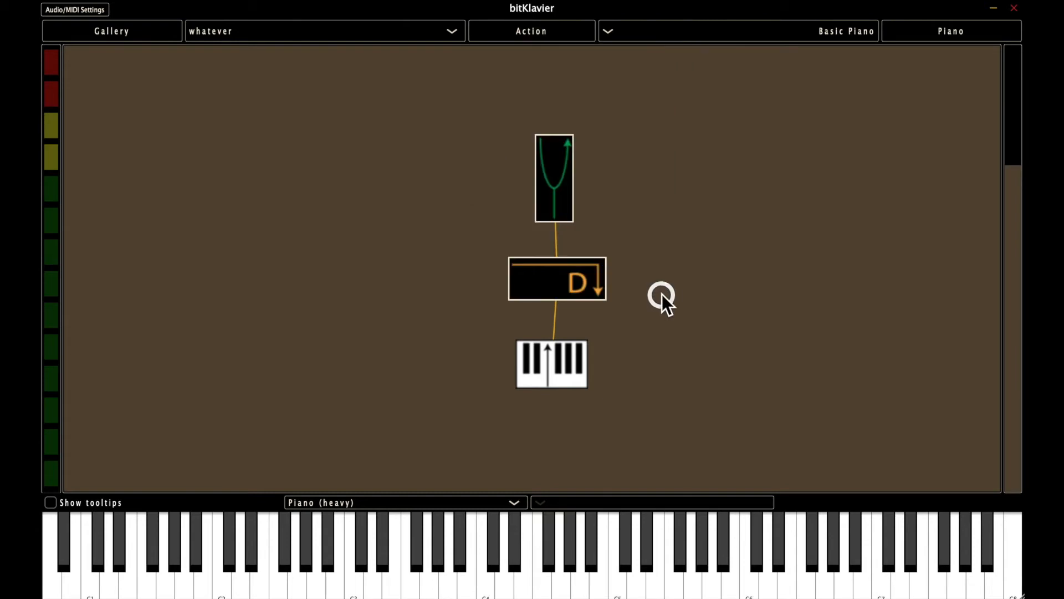
click(531, 31)
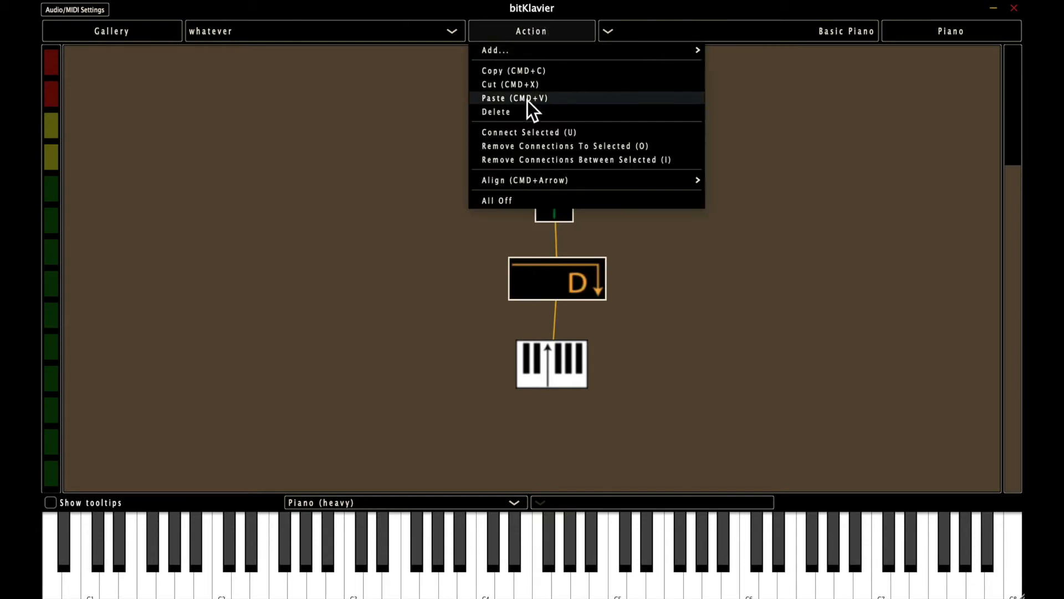
mouse_move(533, 112)
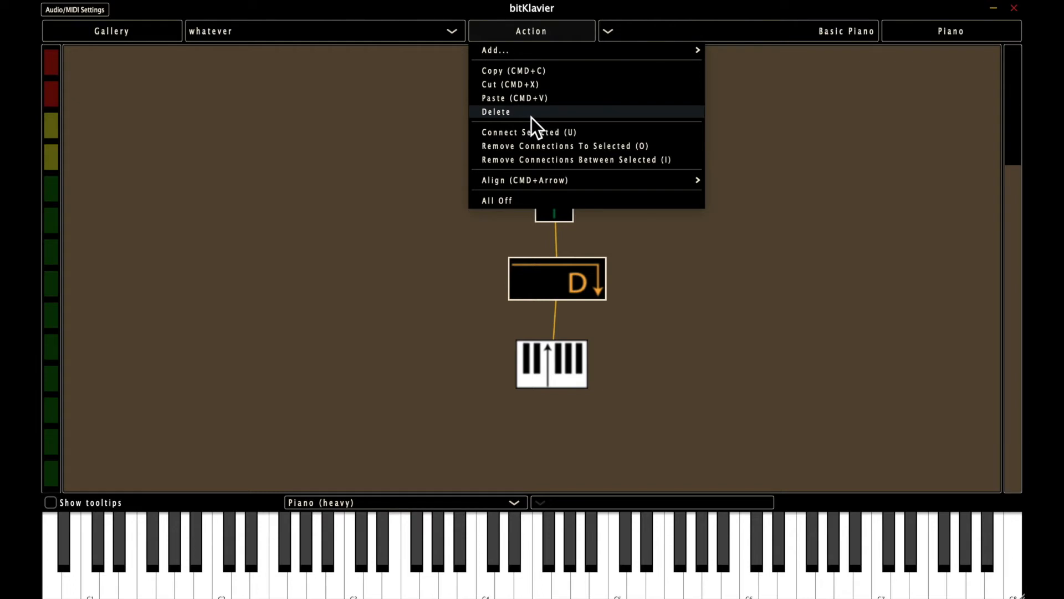
mouse_move(413, 164)
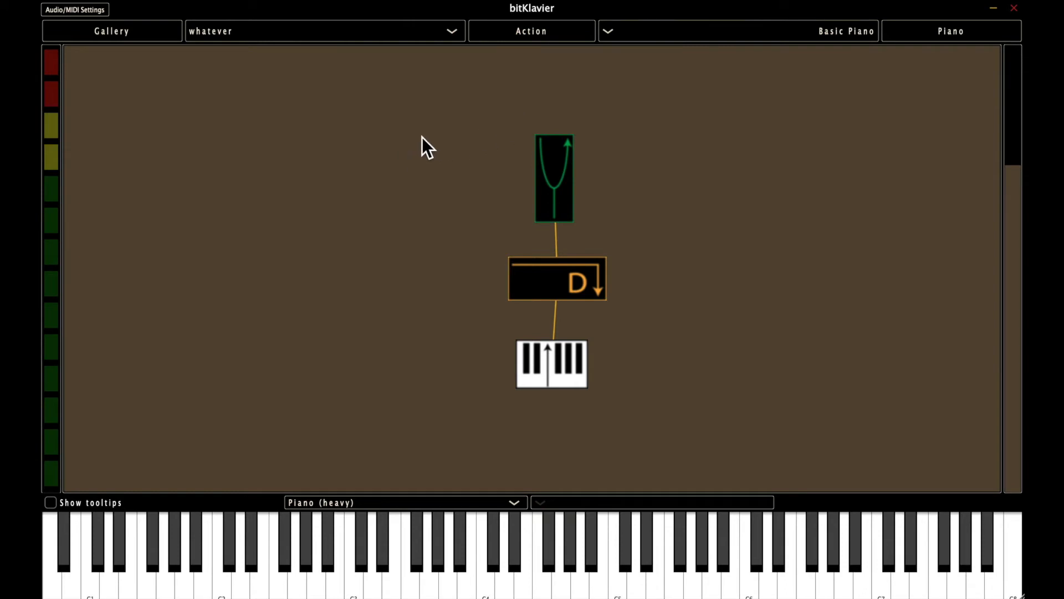
Dismiss the empty-canvas menu, then show the Add… preparation submenu for the chain
right_click(480, 116)
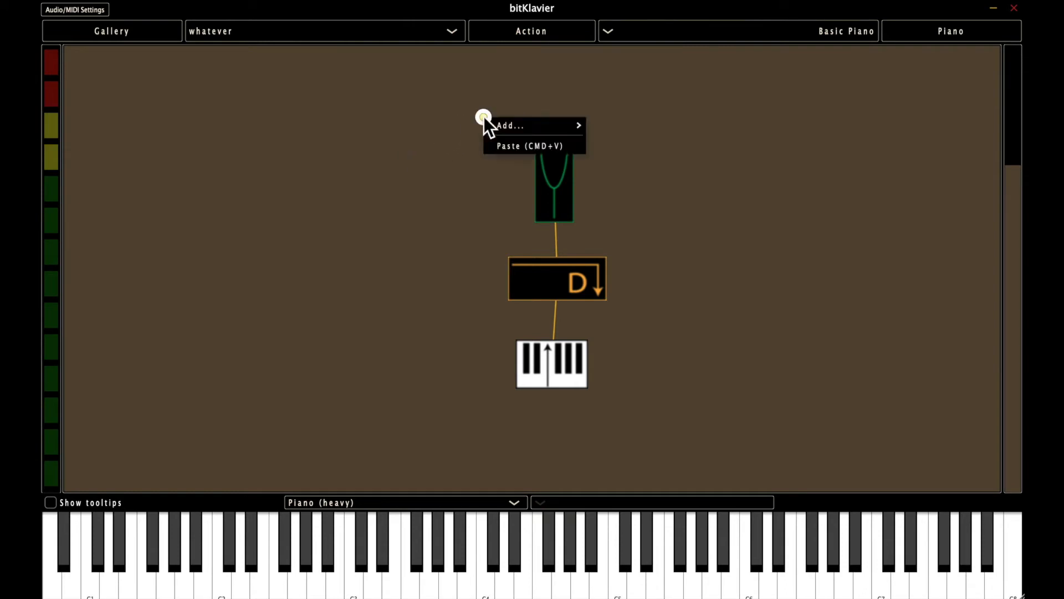
click(634, 136)
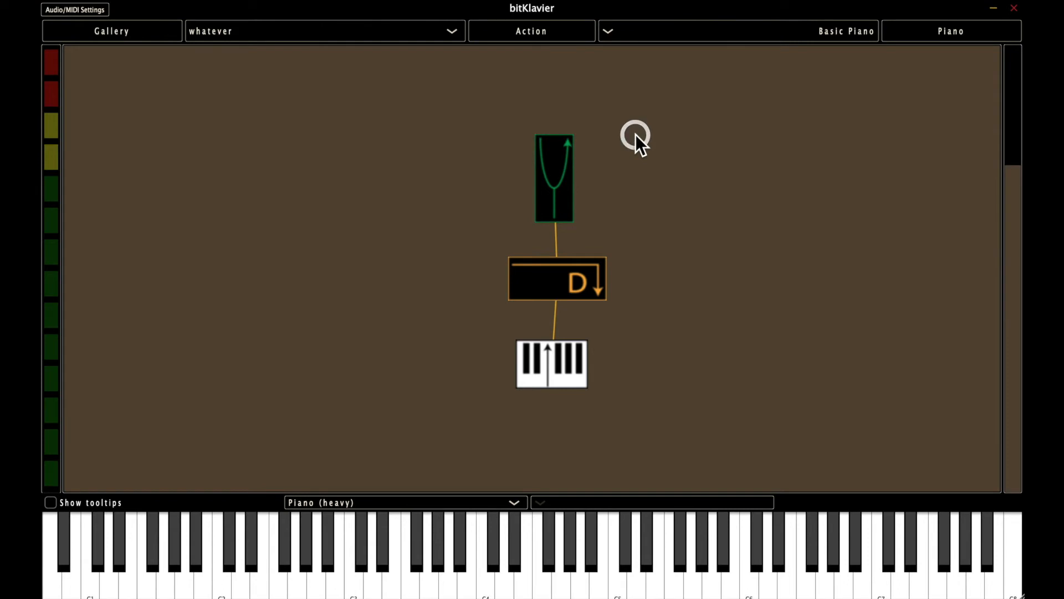
click(531, 31)
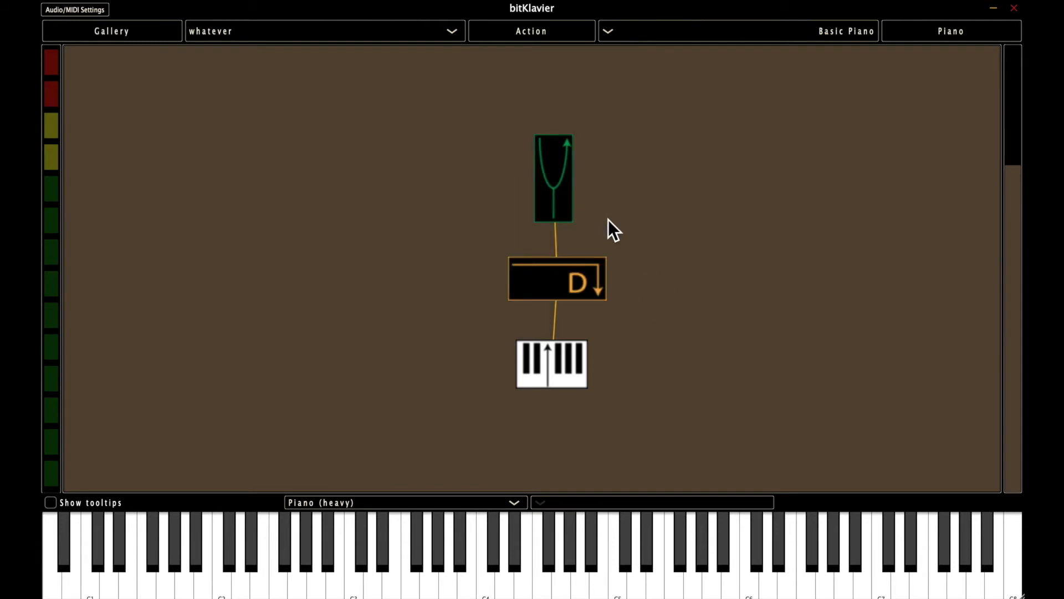
click(531, 31)
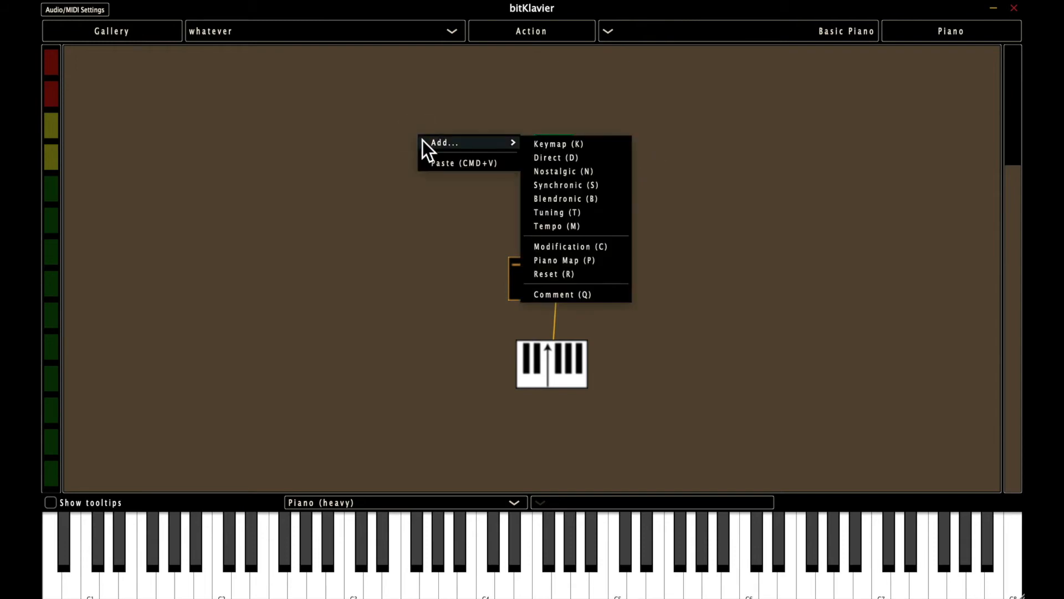
click(555, 157)
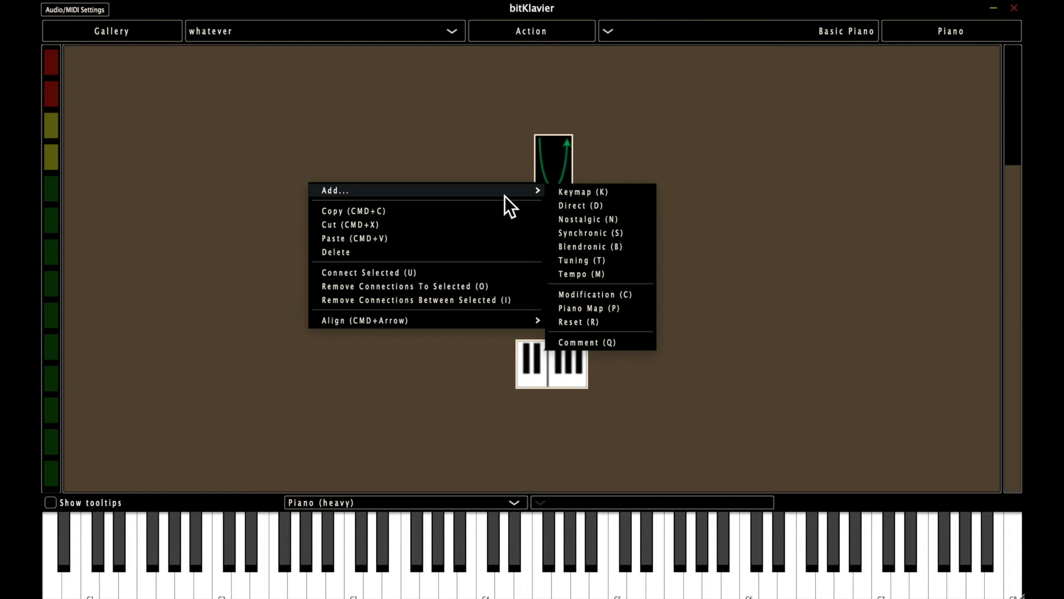
Copy the selected tuning, direct and keymap chain with Copy (CMD+C)
click(579, 205)
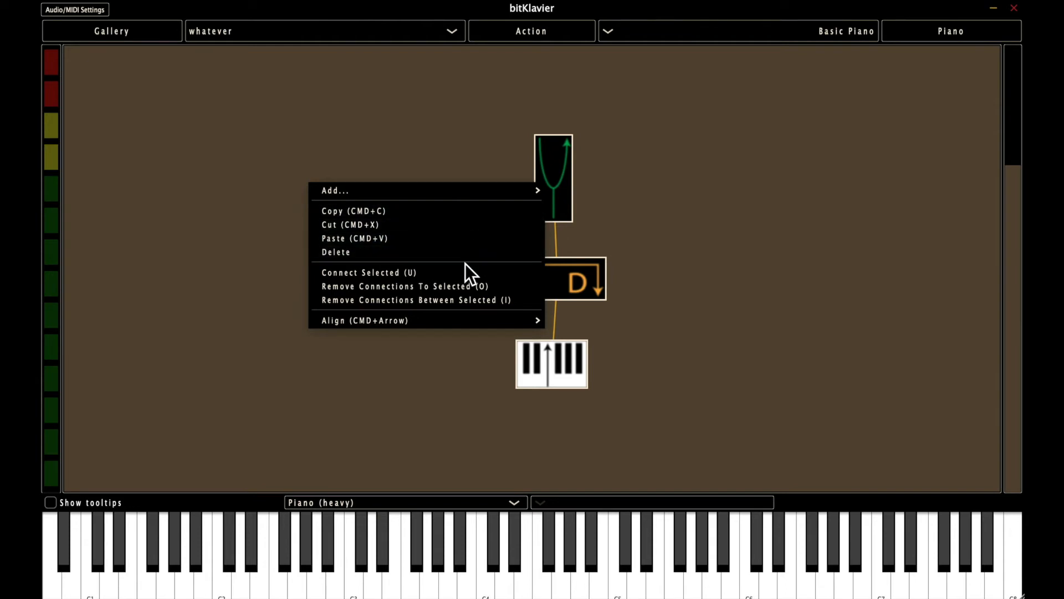
mouse_move(466, 252)
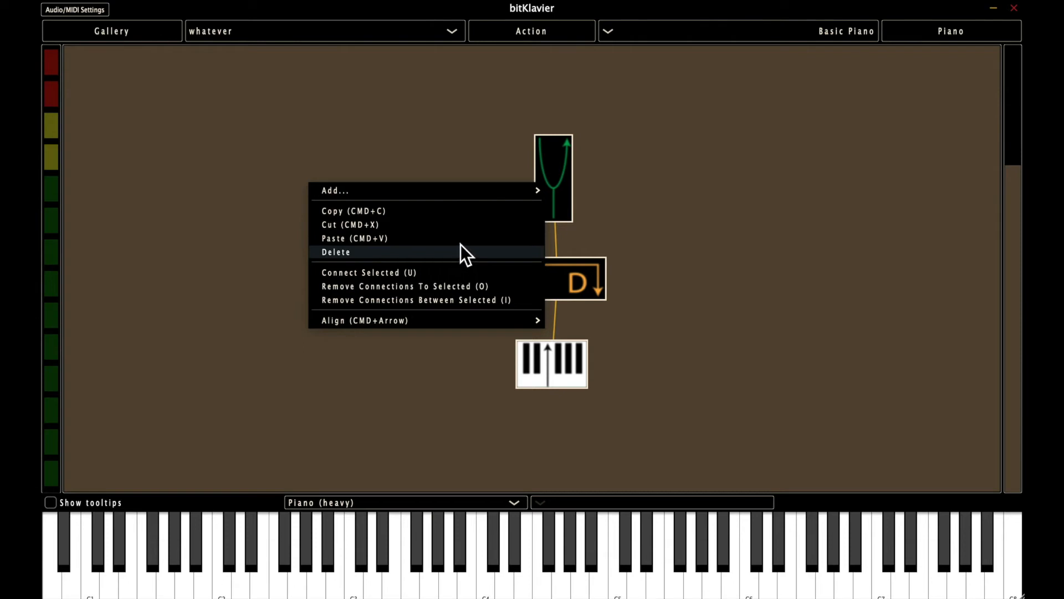
mouse_move(463, 224)
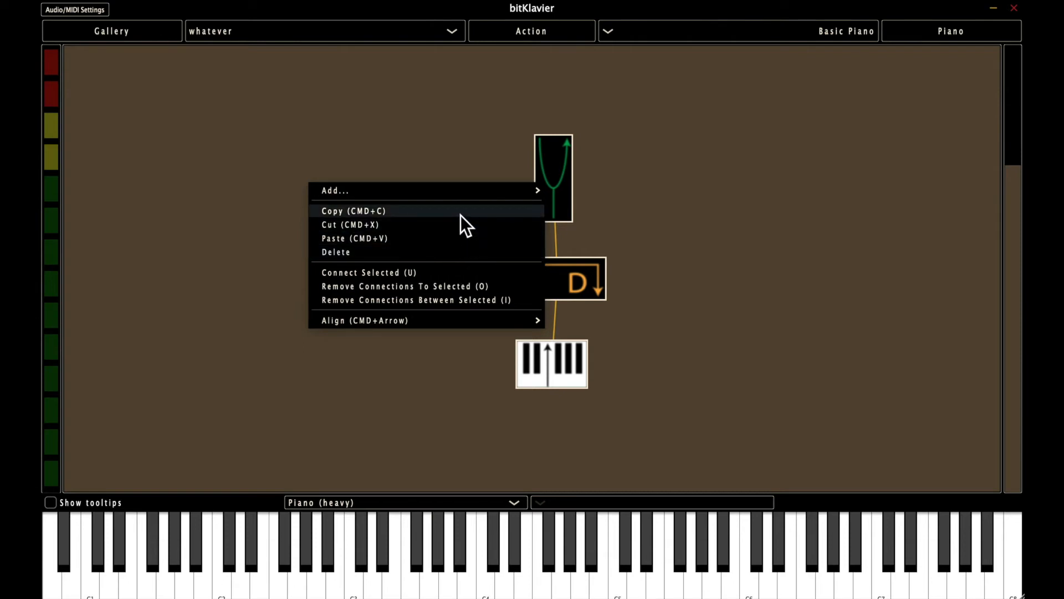
mouse_move(461, 244)
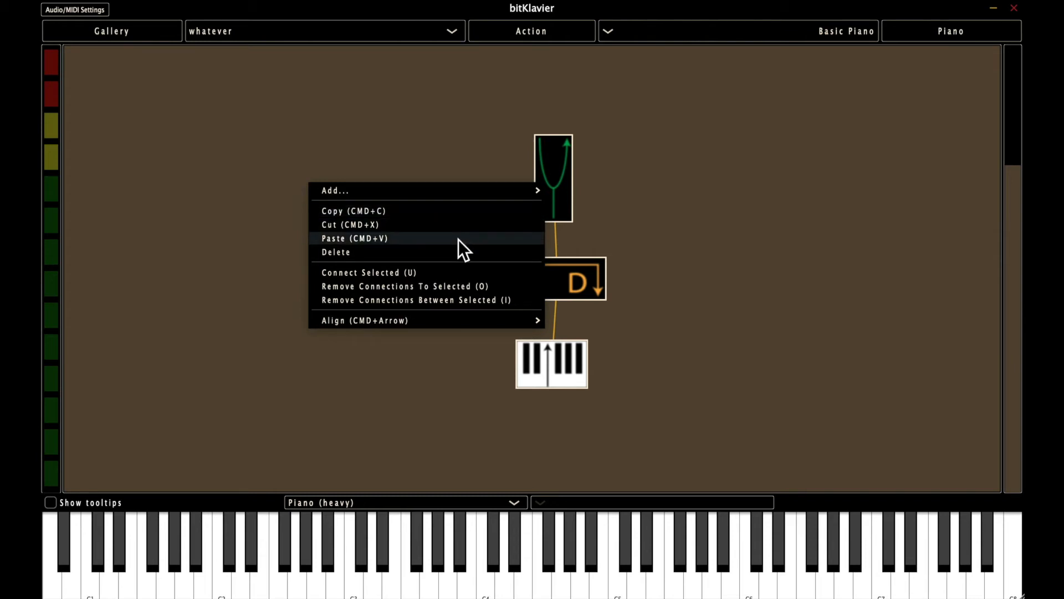
click(701, 206)
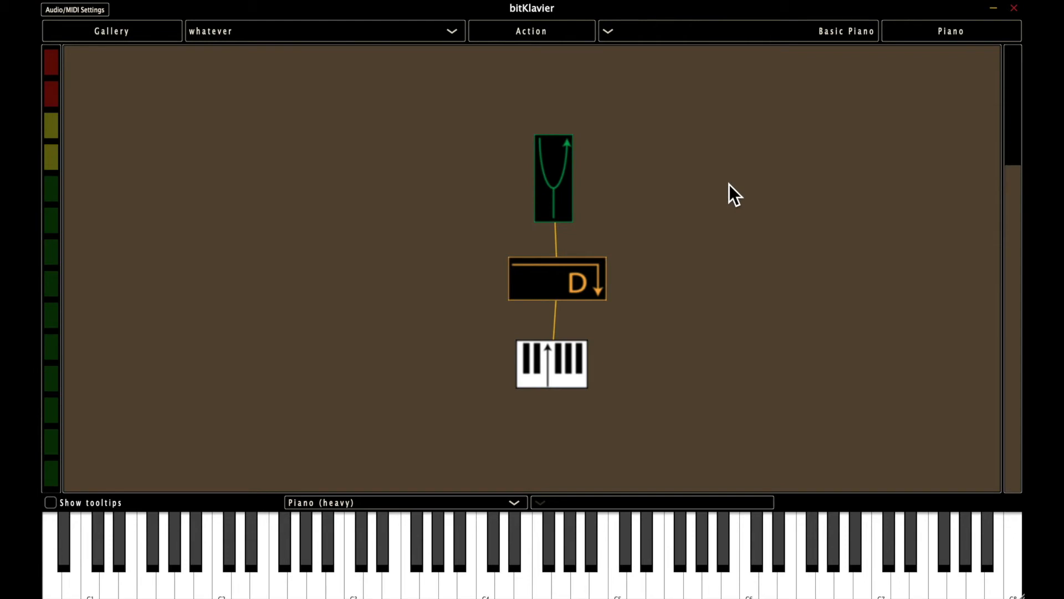
Paste a duplicate of the tuning-direct-keymap chain onto the empty canvas and cut its tuning and direct
right_click(706, 204)
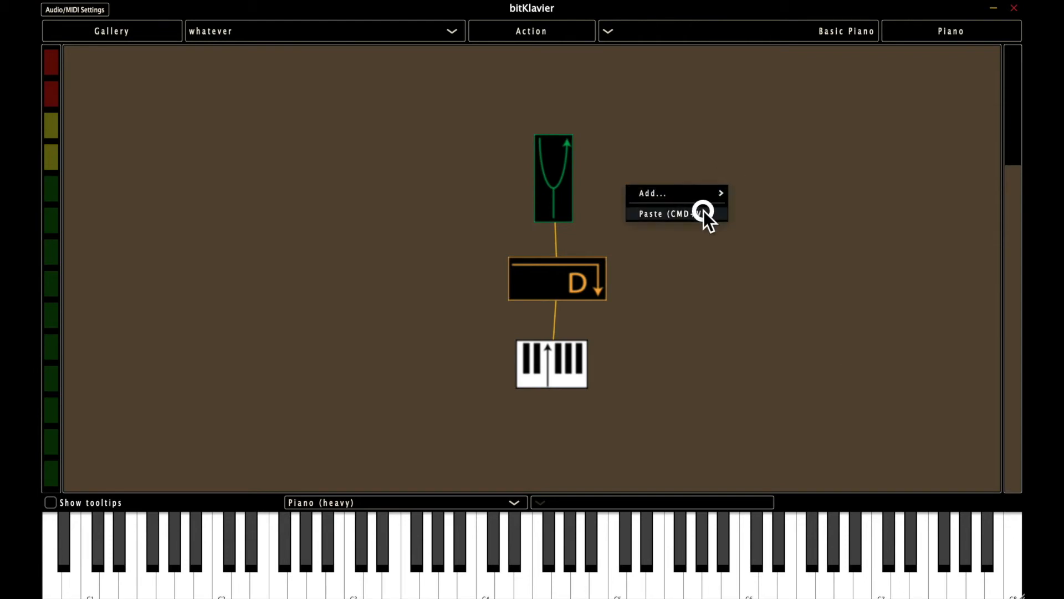
click(677, 214)
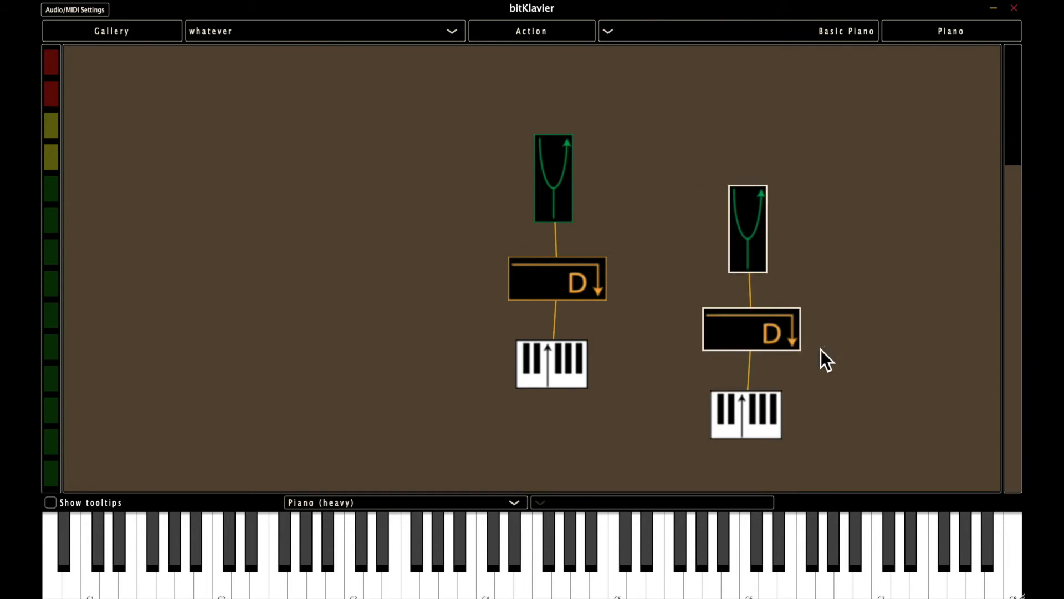
right_click(746, 244)
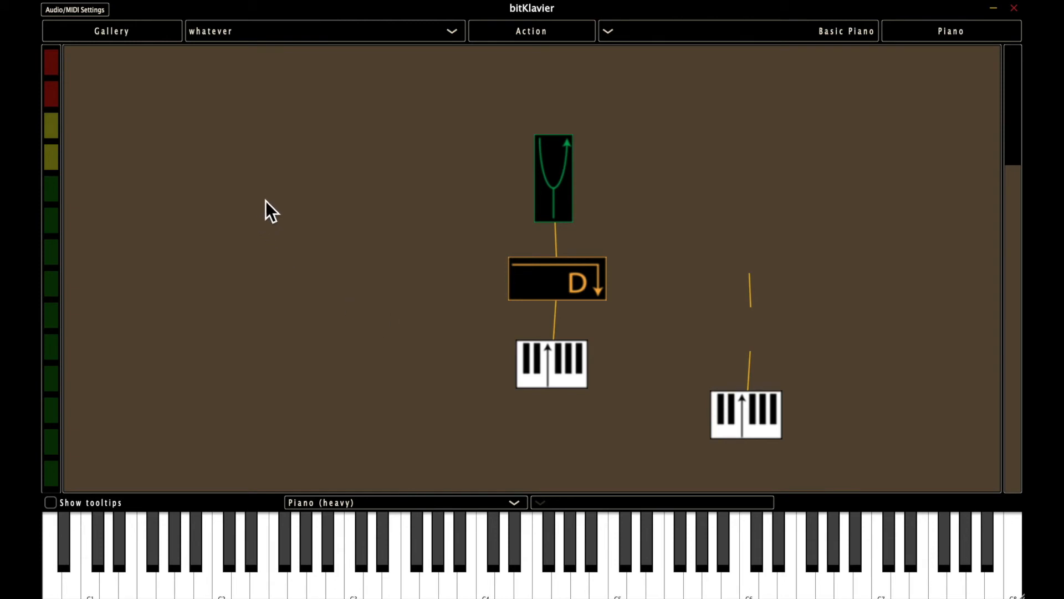
Paste the cut tuning and direct pair into the empty left area, leaving the copy's keymap on the right
right_click(267, 209)
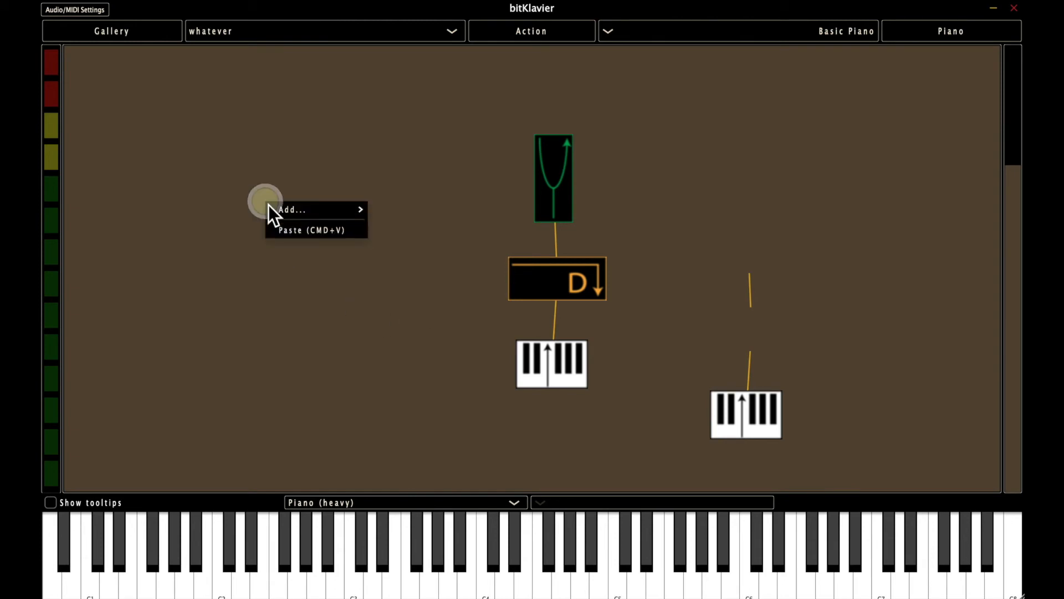
click(290, 209)
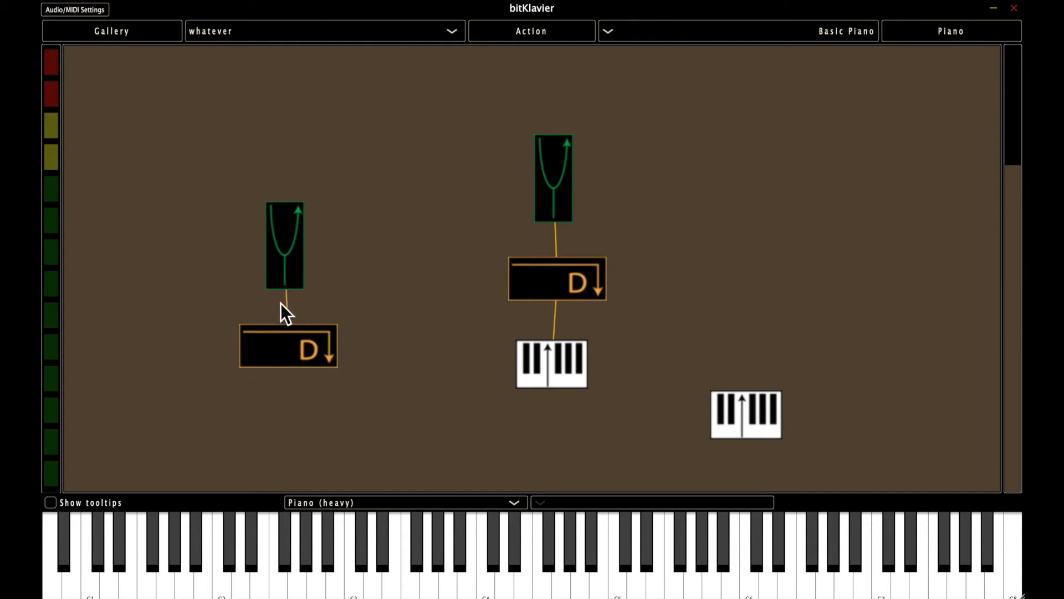
click(287, 346)
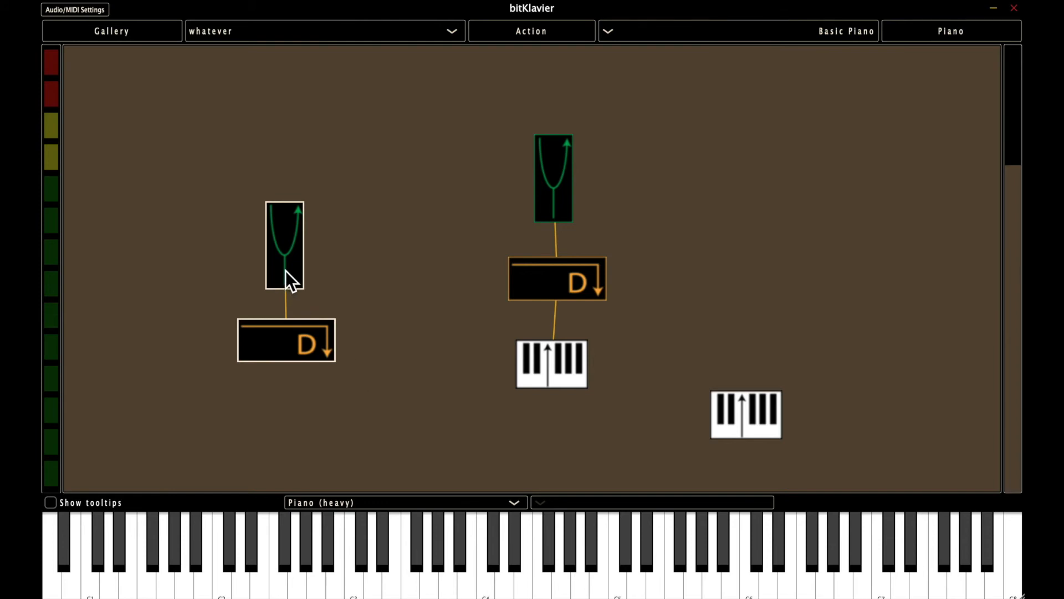
Delete the pasted duplicate preparations so one tuning-direct-keymap chain remains
right_click(288, 279)
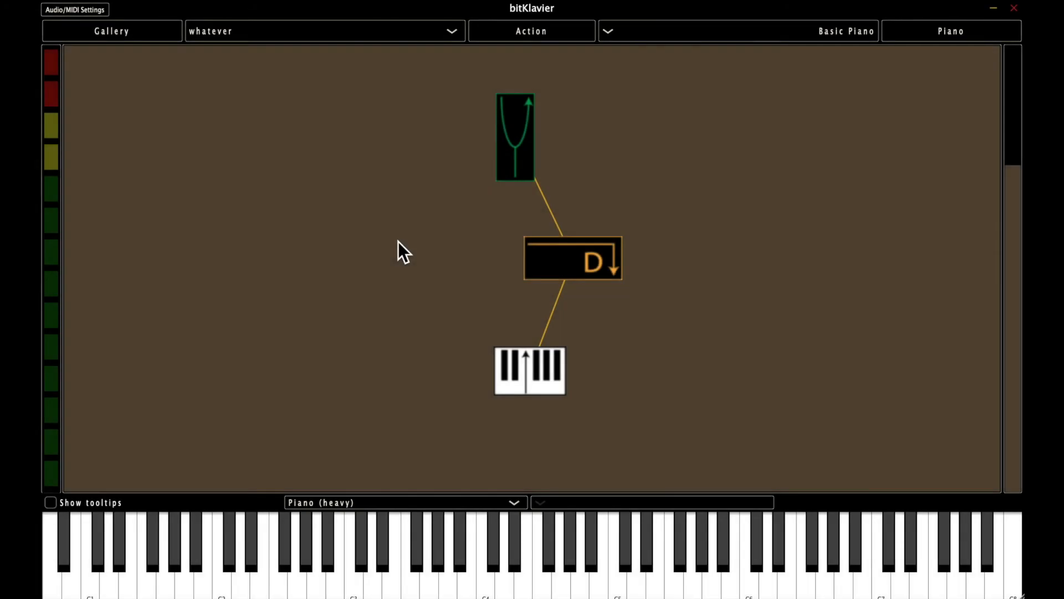
mouse_move(595, 182)
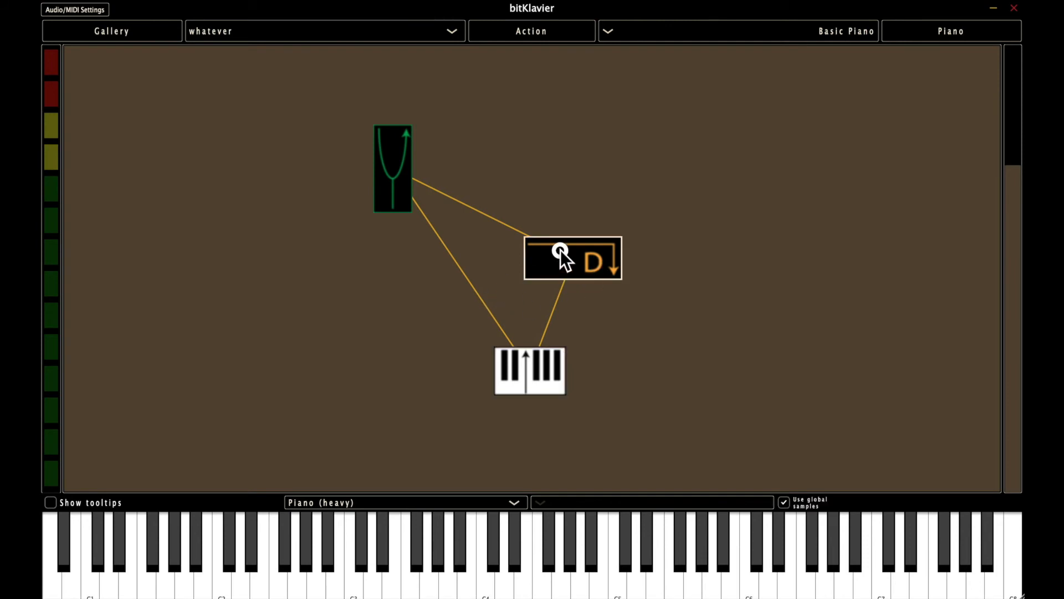
Spread Direct and Tuning into a triangle and remove the connection between tuning and keymap
drag(572, 260, 642, 228)
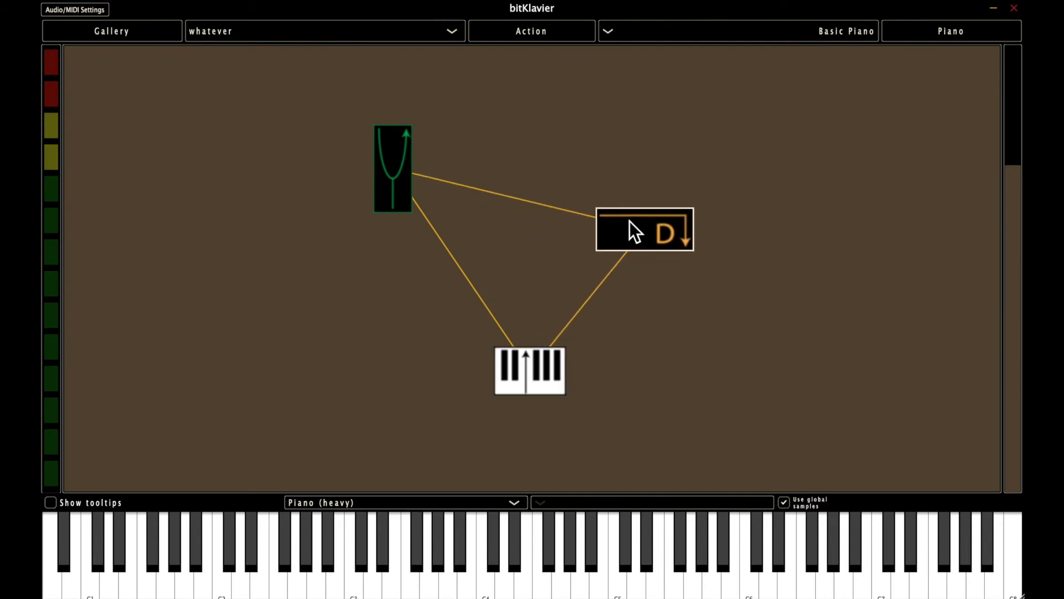
drag(391, 168, 470, 222)
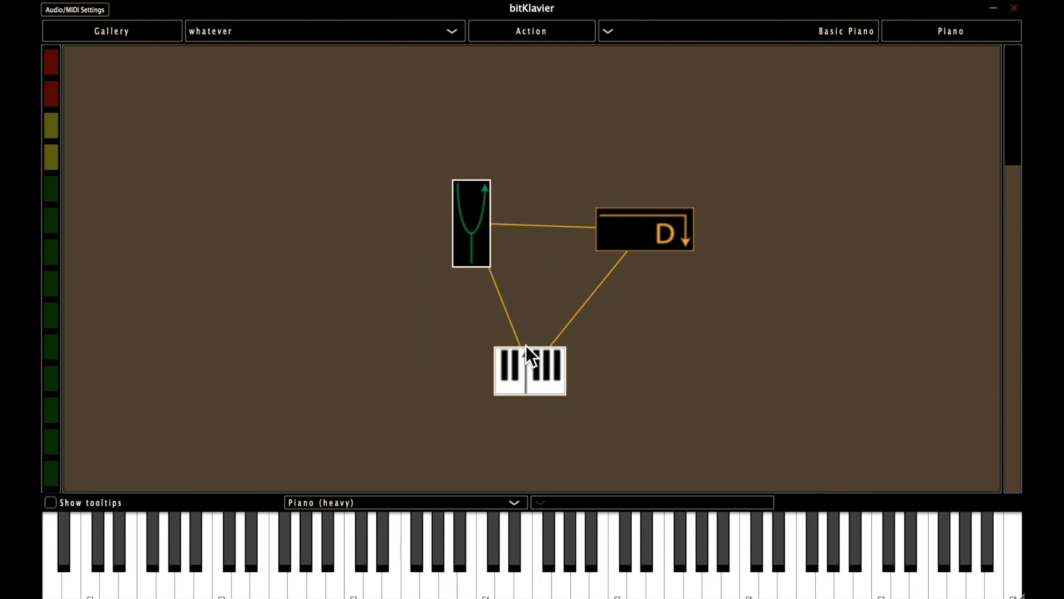
right_click(525, 365)
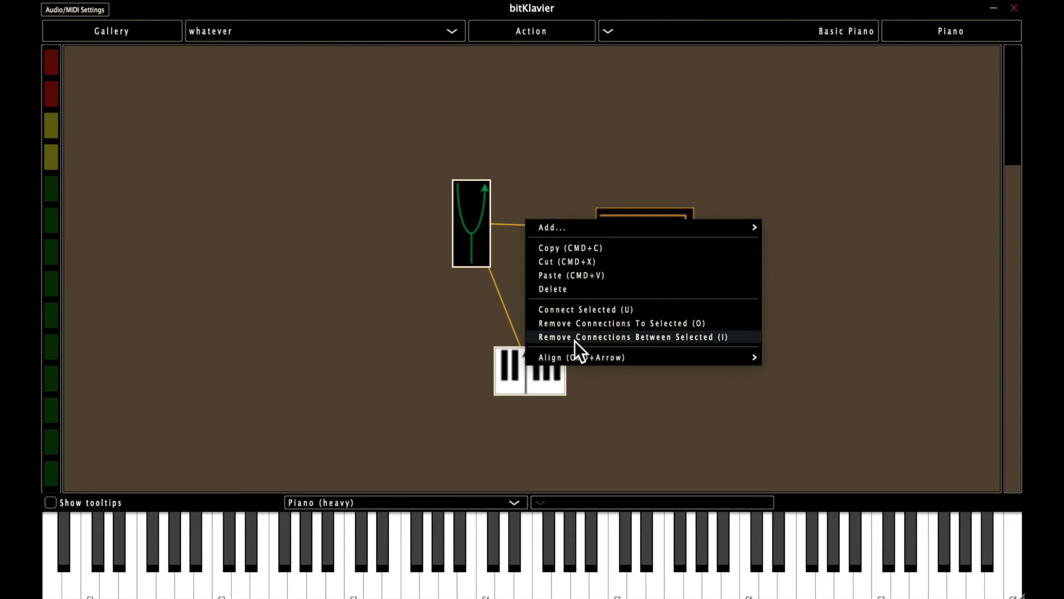
click(631, 337)
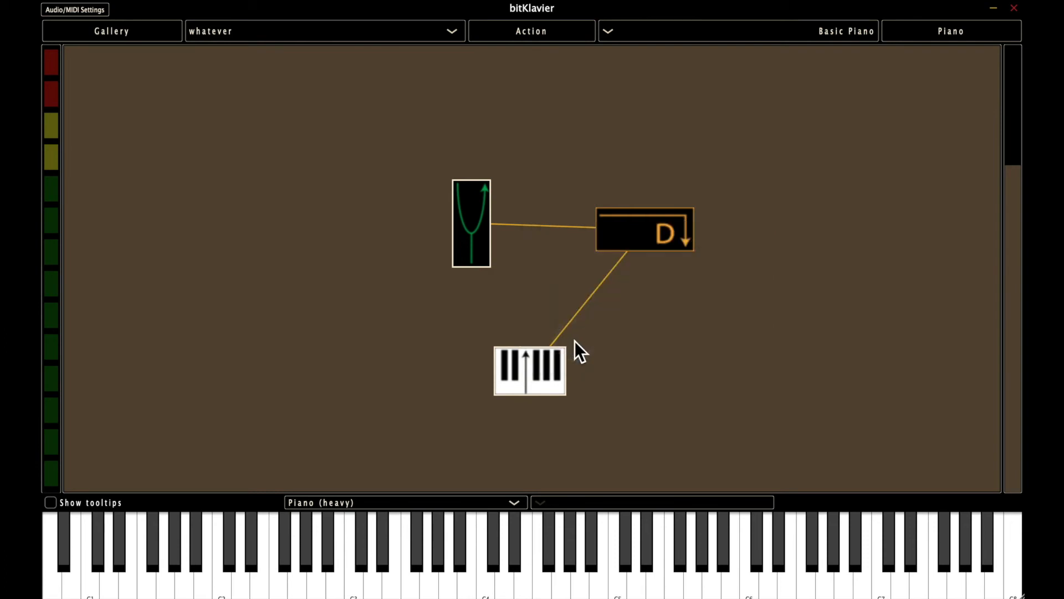
mouse_move(594, 377)
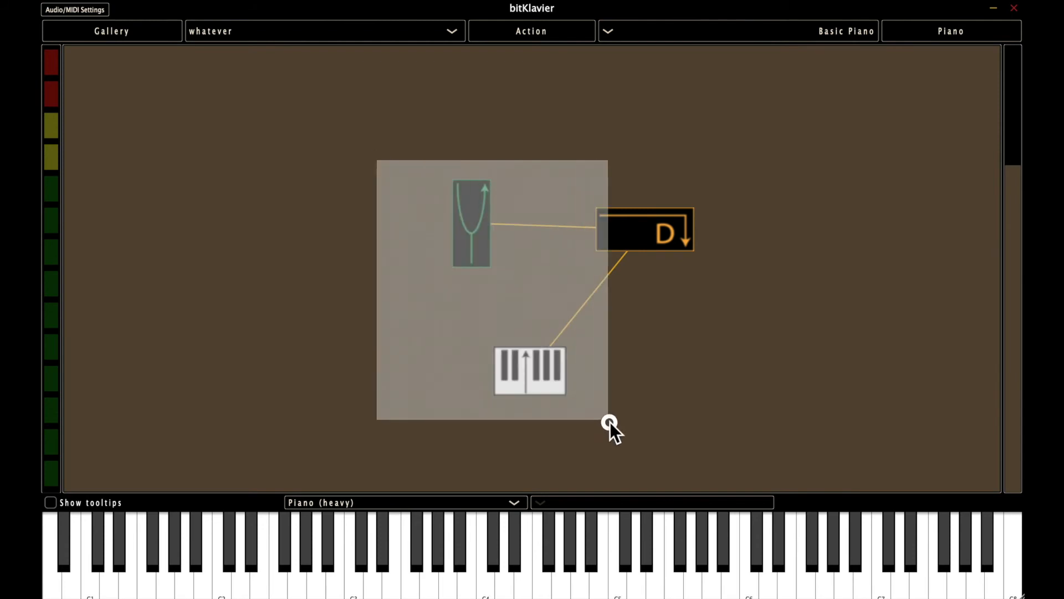
Remove every connection to the three selected preparations, leaving them unlinked
right_click(533, 381)
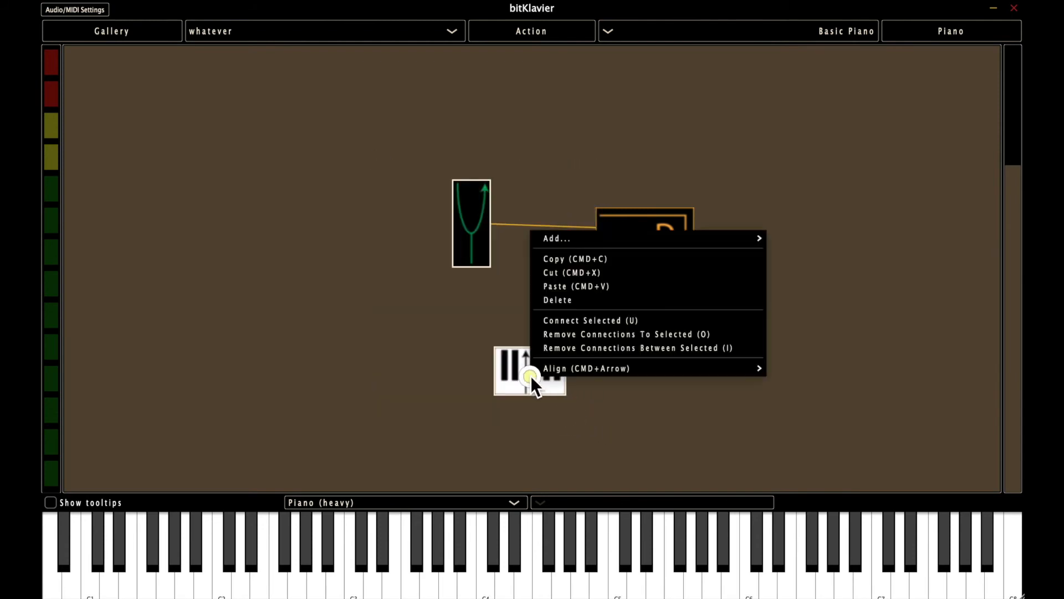
mouse_move(587, 334)
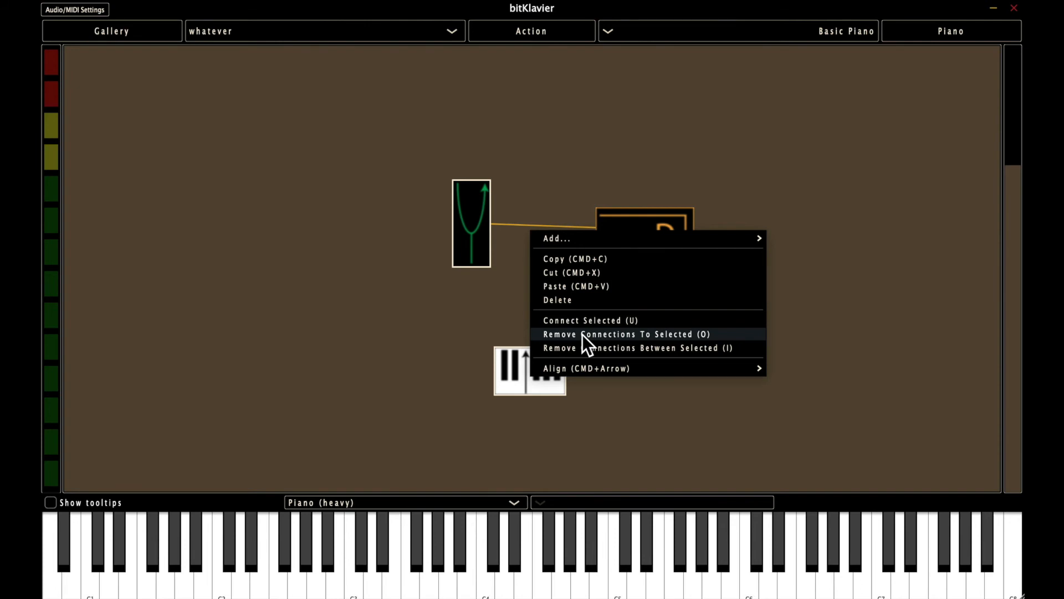
click(630, 334)
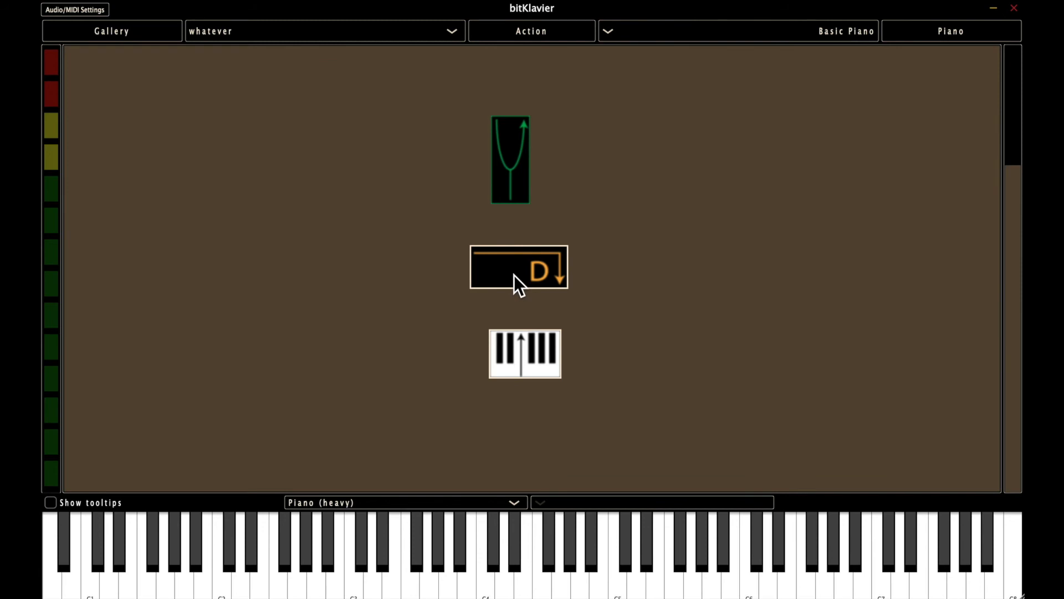
Connect the selected Direct and keymap preparations and nudge Direct into place
right_click(512, 279)
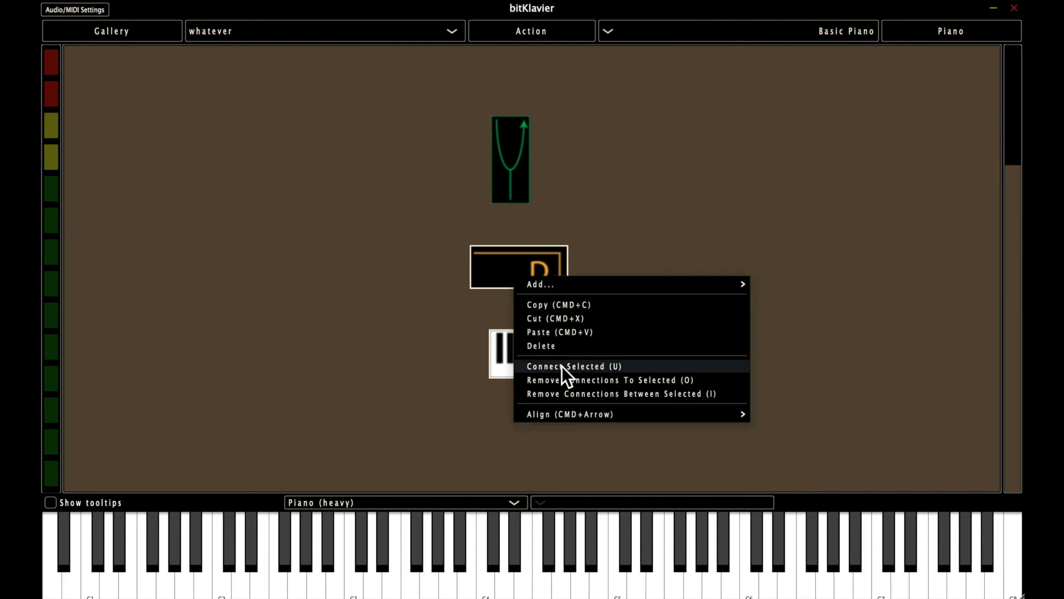
click(573, 365)
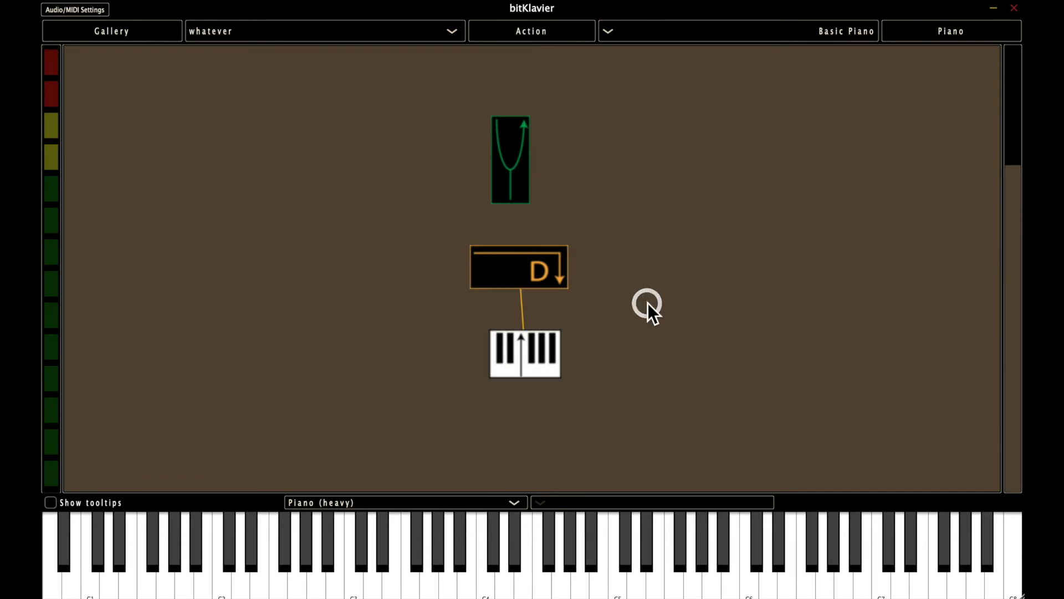
drag(648, 303, 588, 265)
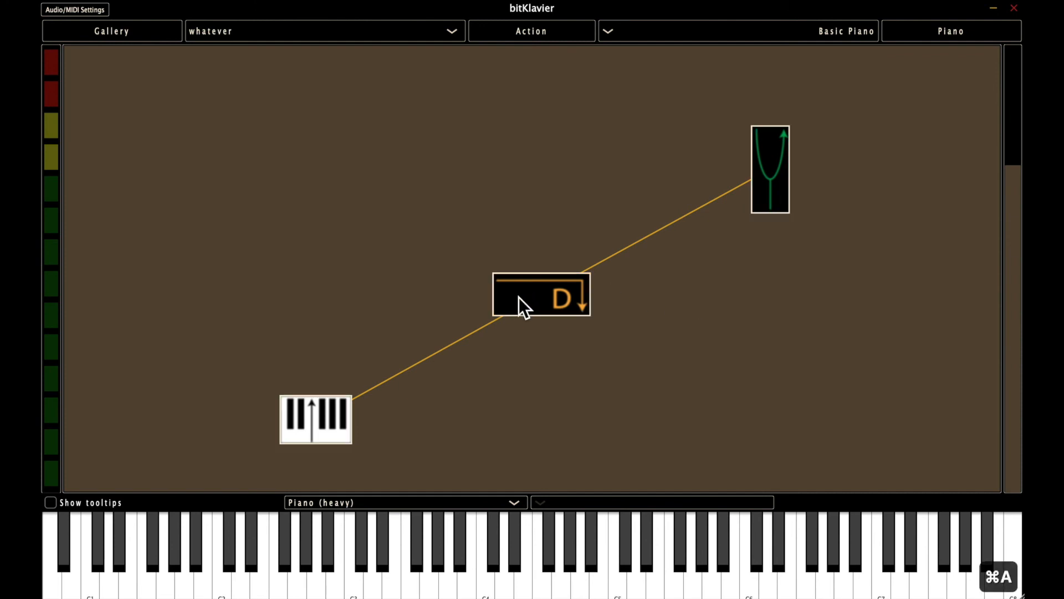
Connect tuning to Direct and drag tuning and Direct out to the right
right_click(523, 306)
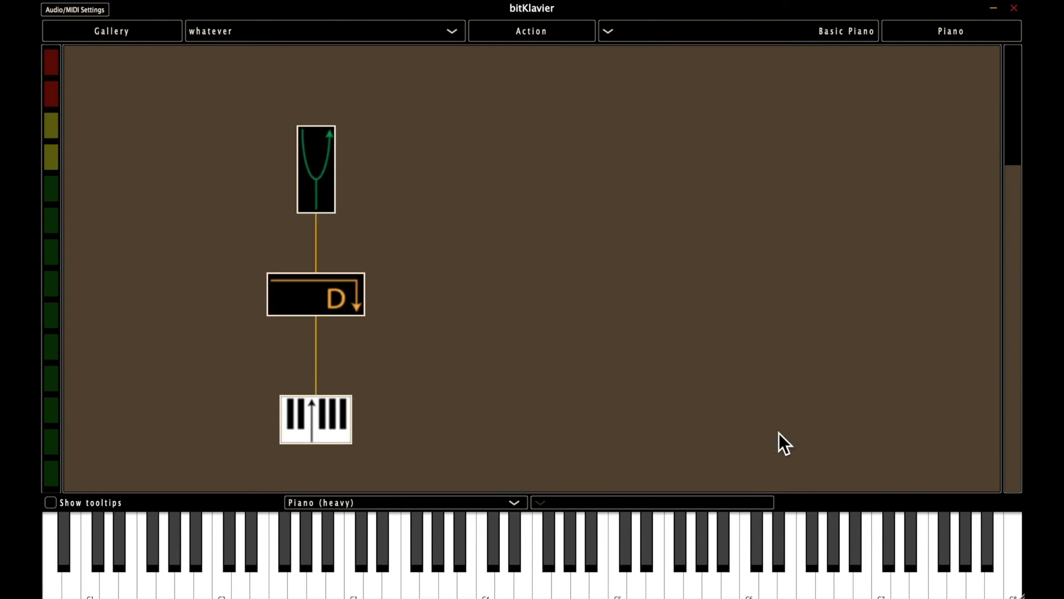
mouse_move(734, 429)
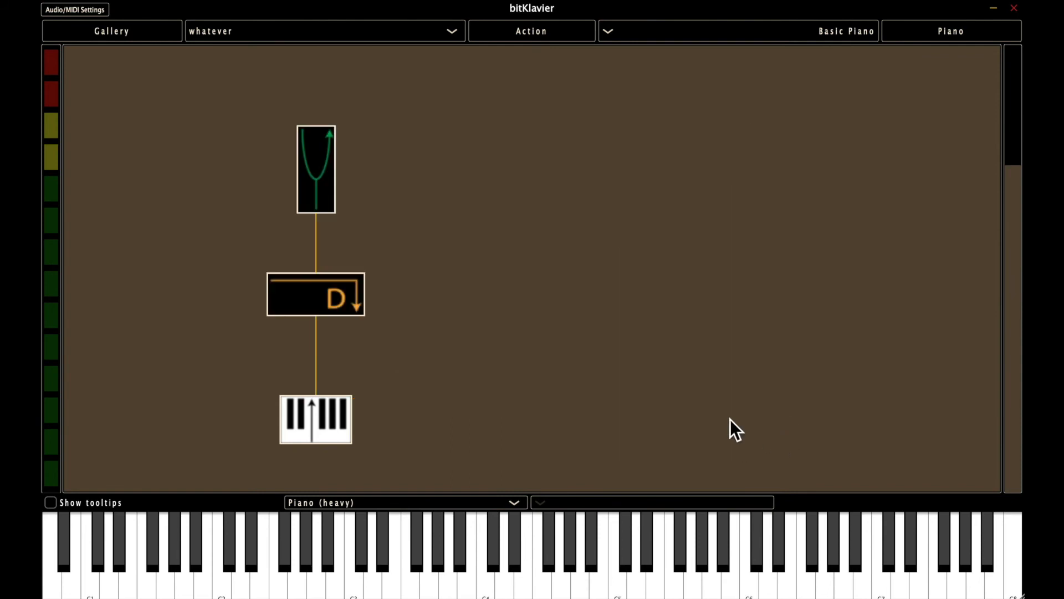
drag(316, 169, 690, 163)
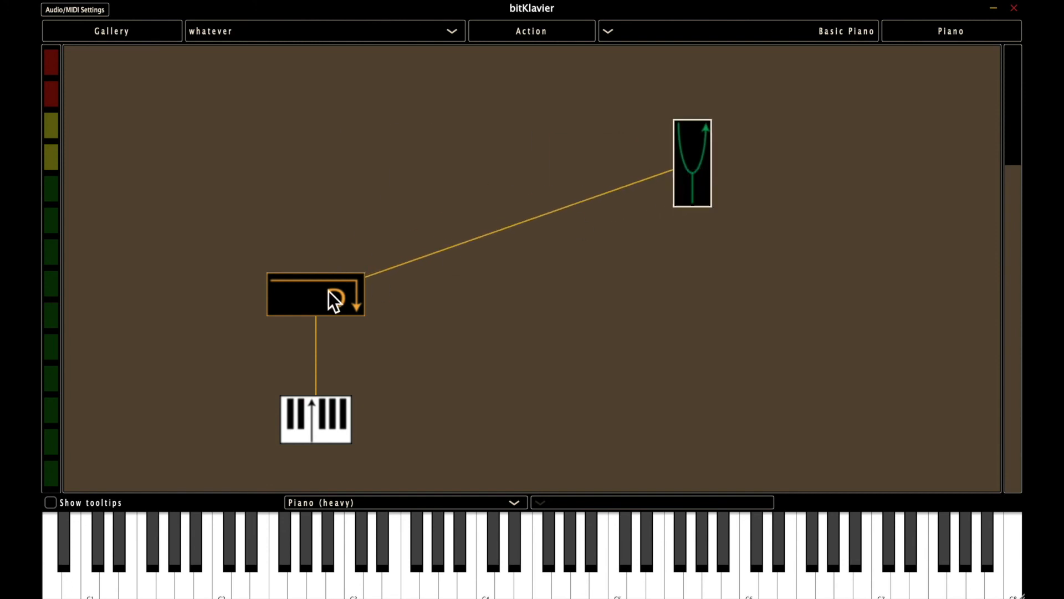
drag(316, 295, 539, 295)
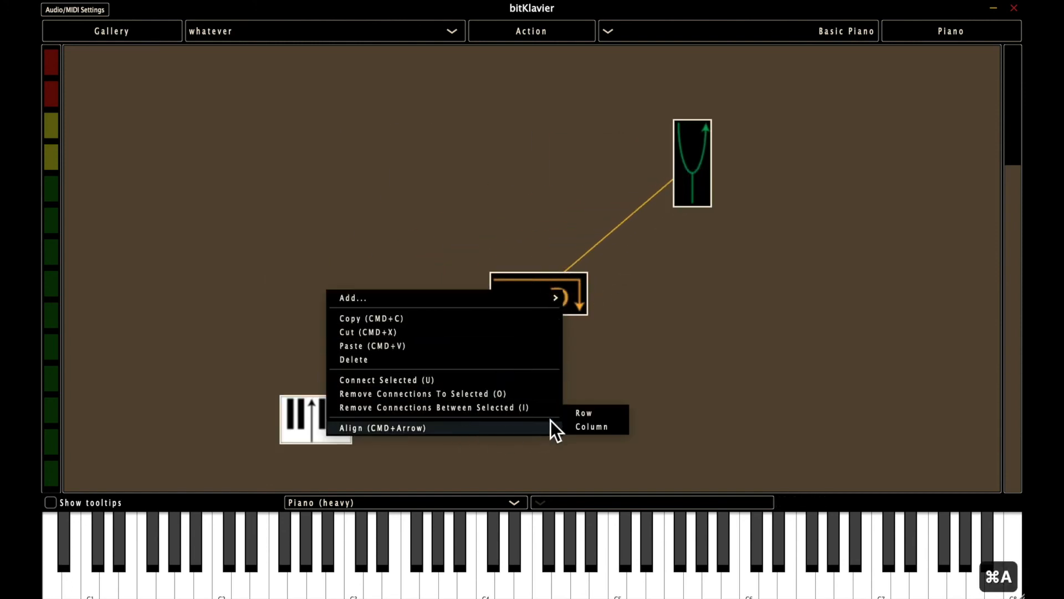
Align the three preparations in a row, then drag Direct and the keymap down into a diagonal
click(584, 413)
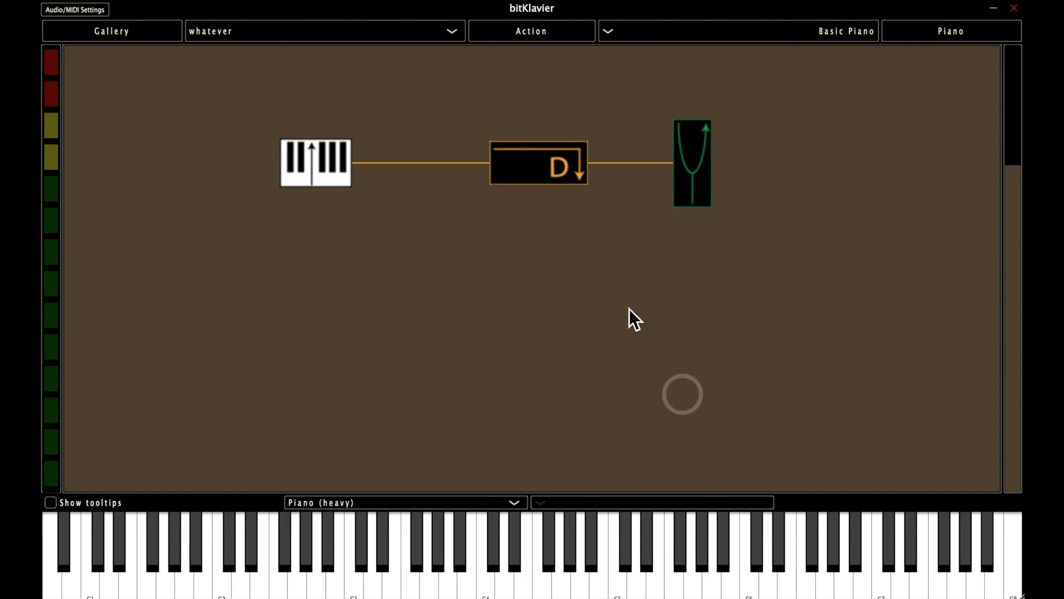
drag(539, 163, 546, 275)
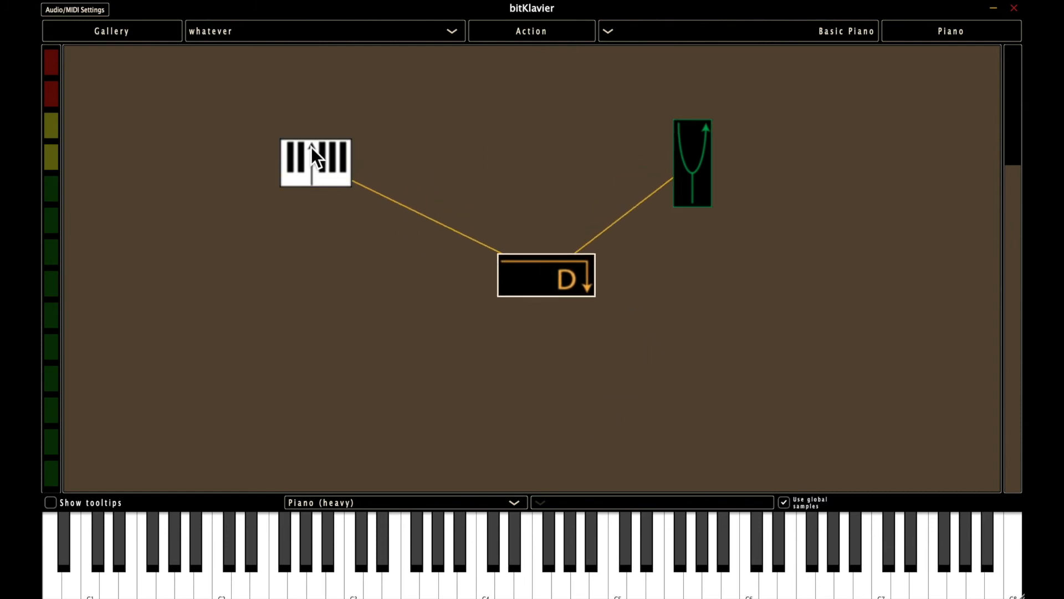
drag(315, 163, 333, 401)
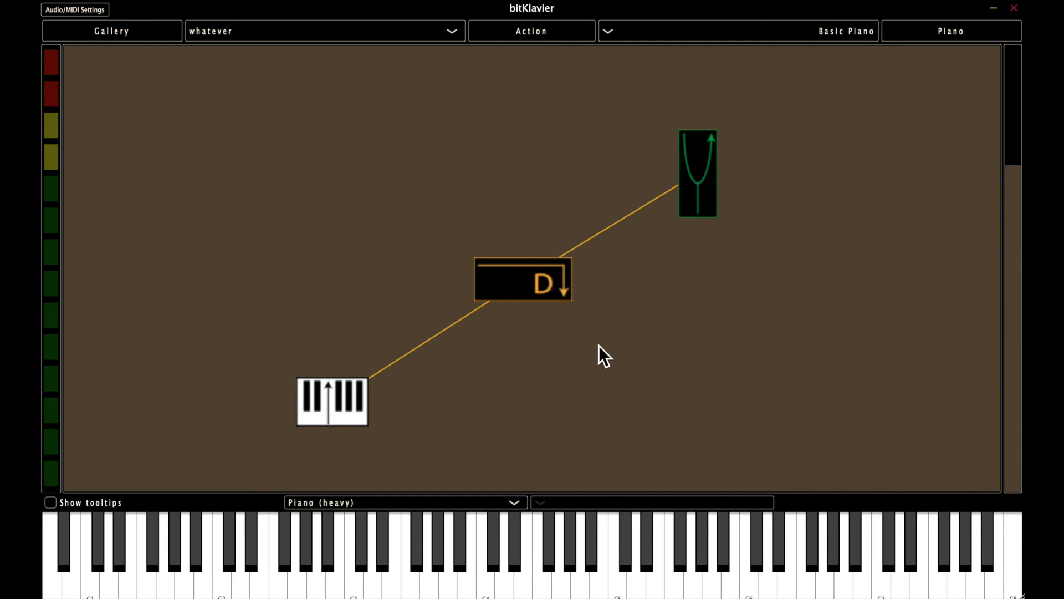
Select all preparations, align them in a row, then drop Direct and the keymap below it
key(cmd+a)
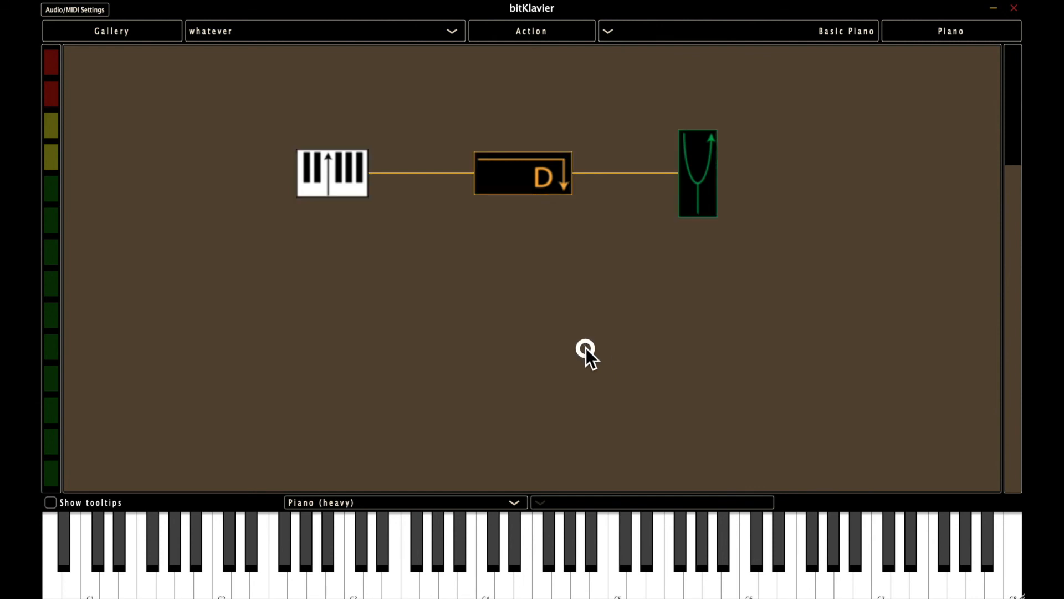
drag(522, 173, 533, 302)
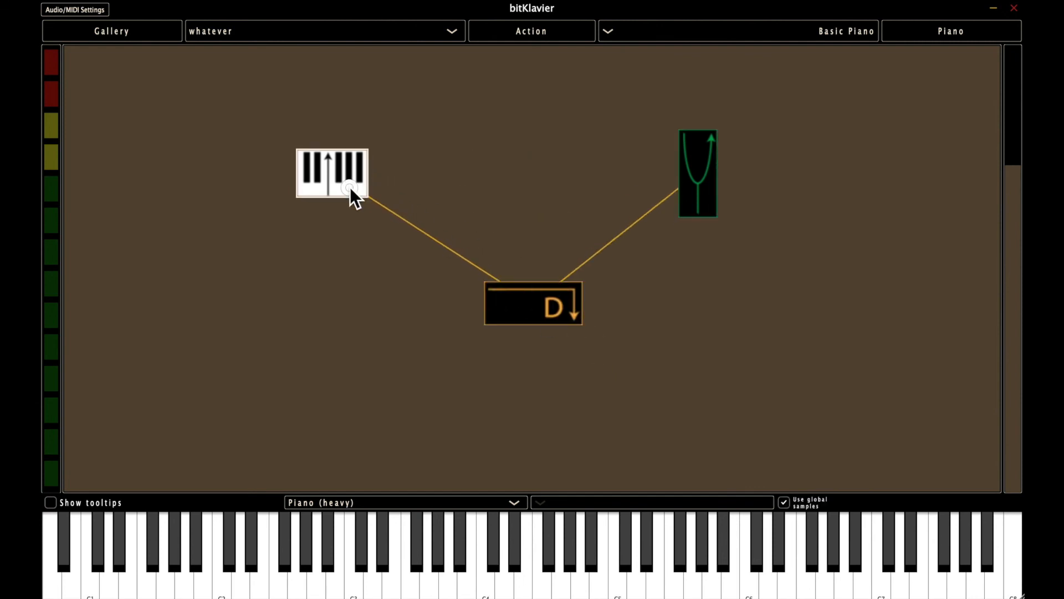
drag(332, 172, 348, 391)
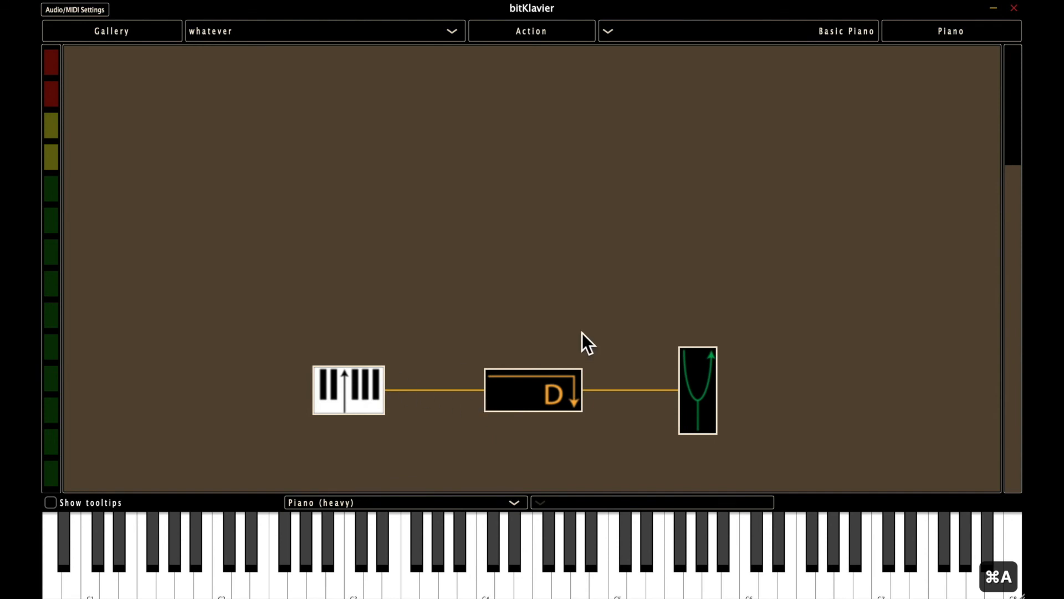
Drag Direct, tuning and the keymap back into a diagonal layout
drag(533, 390, 525, 252)
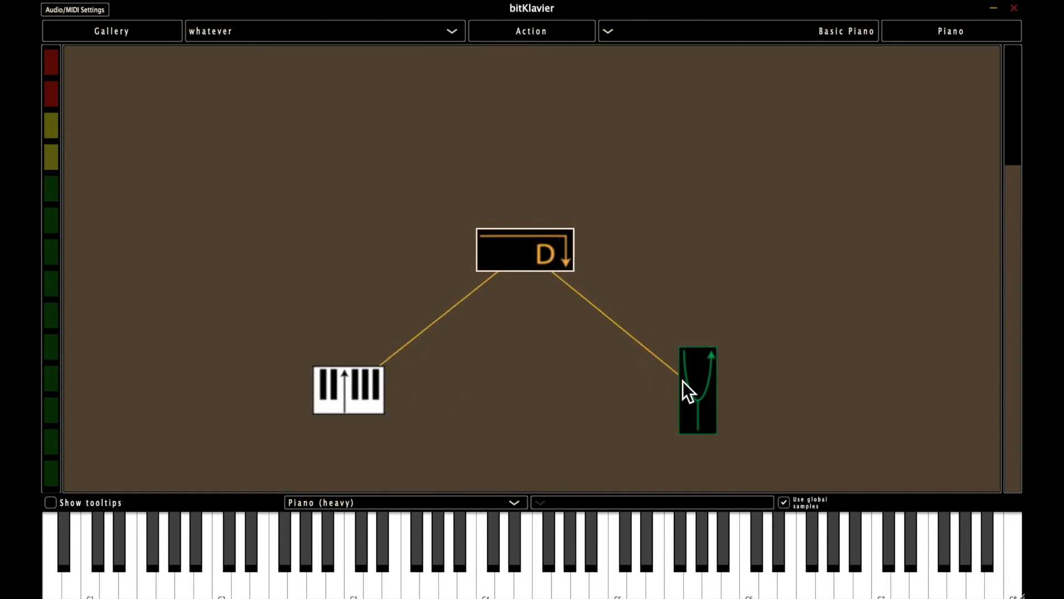
drag(696, 390, 690, 155)
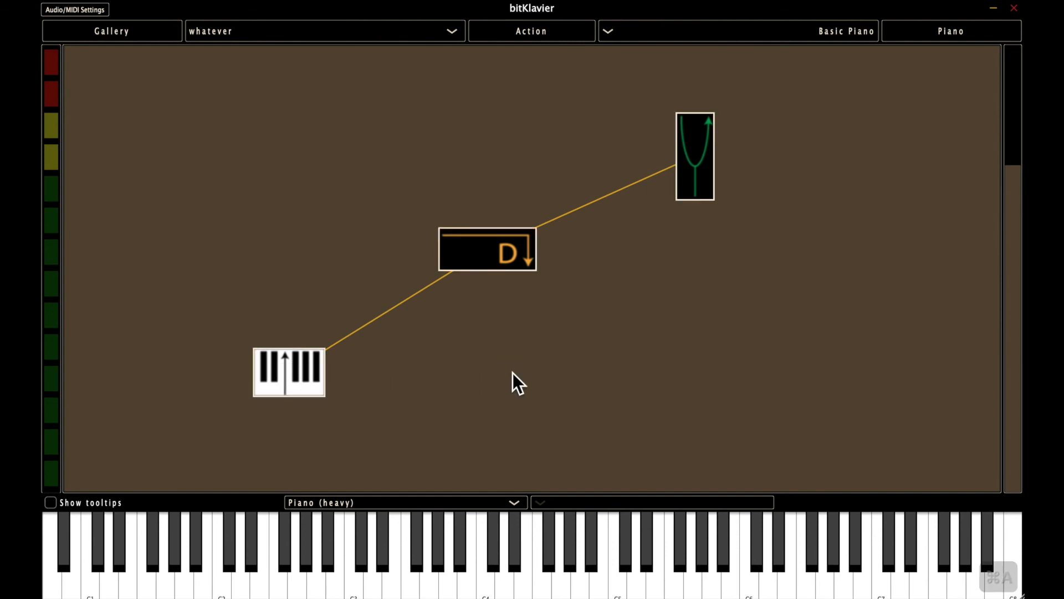
drag(486, 249, 288, 250)
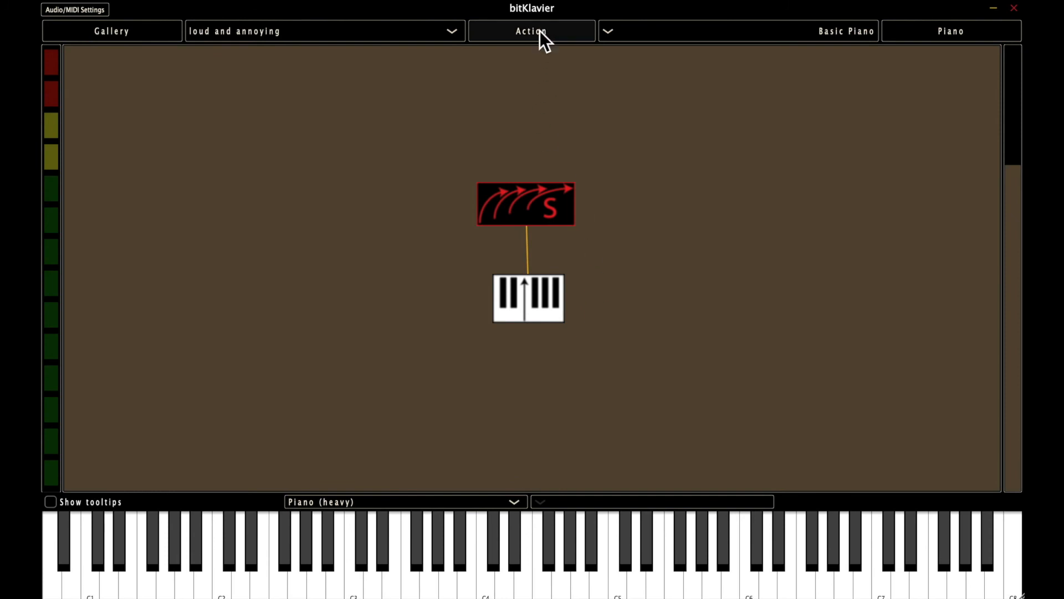
Load the 'loud and annoying' piano and start its sostenuto demo playing
click(531, 31)
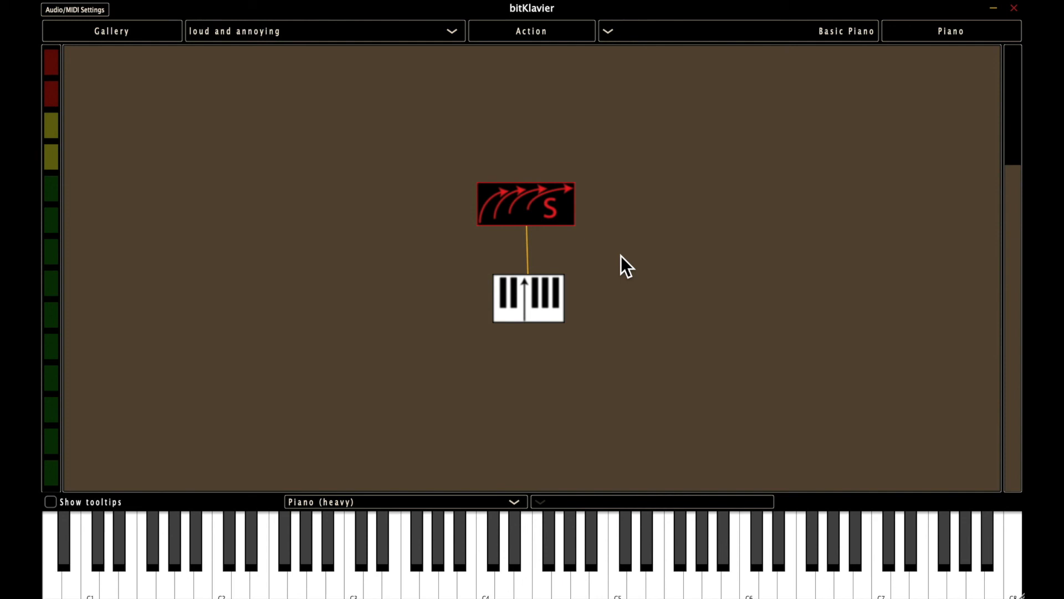
click(531, 31)
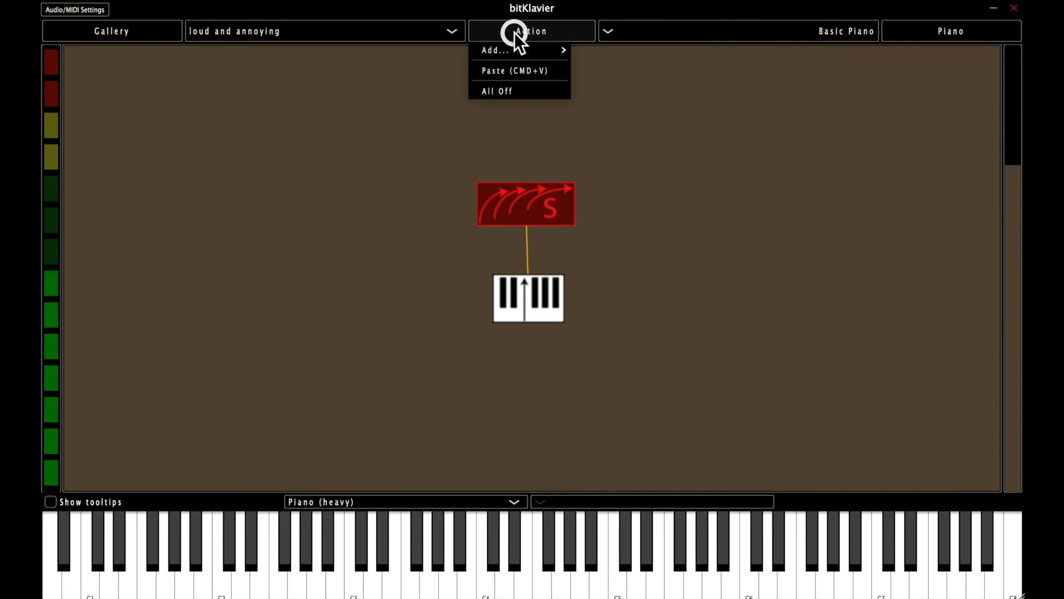
click(526, 204)
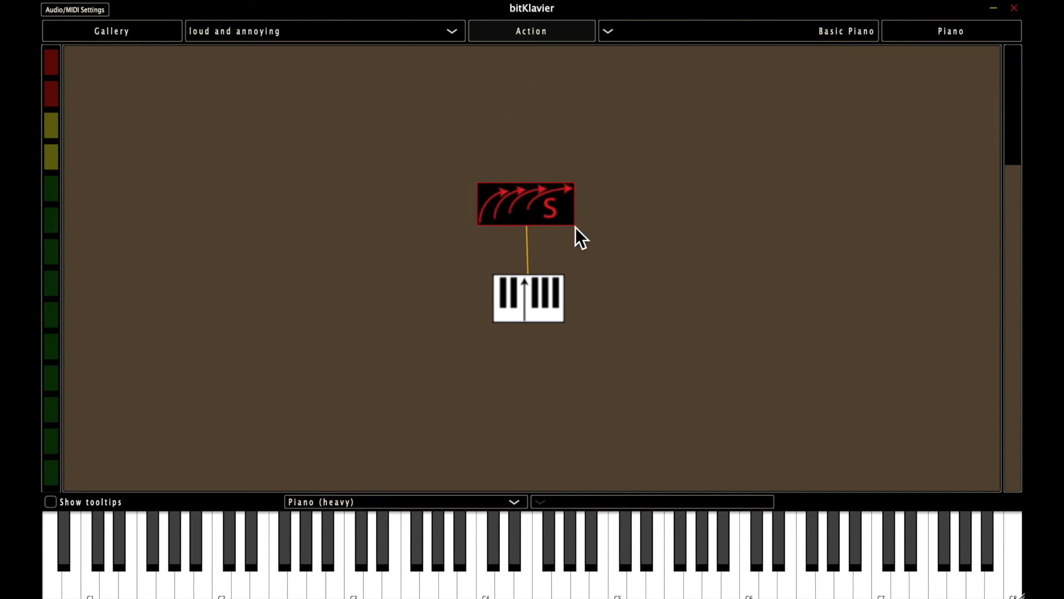
Silence all sounding notes with Action > All Off
click(531, 31)
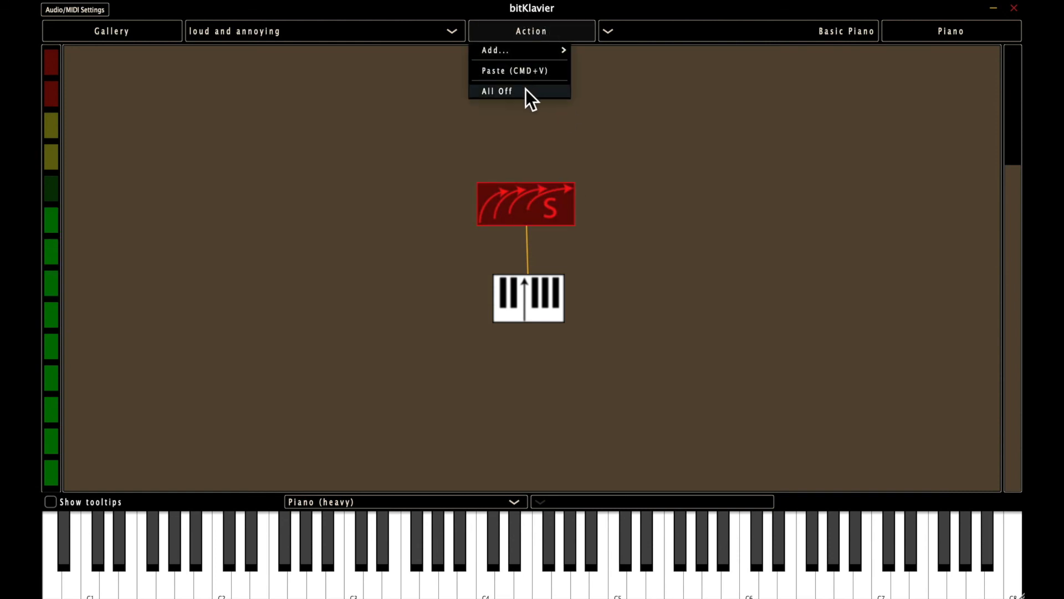
click(498, 91)
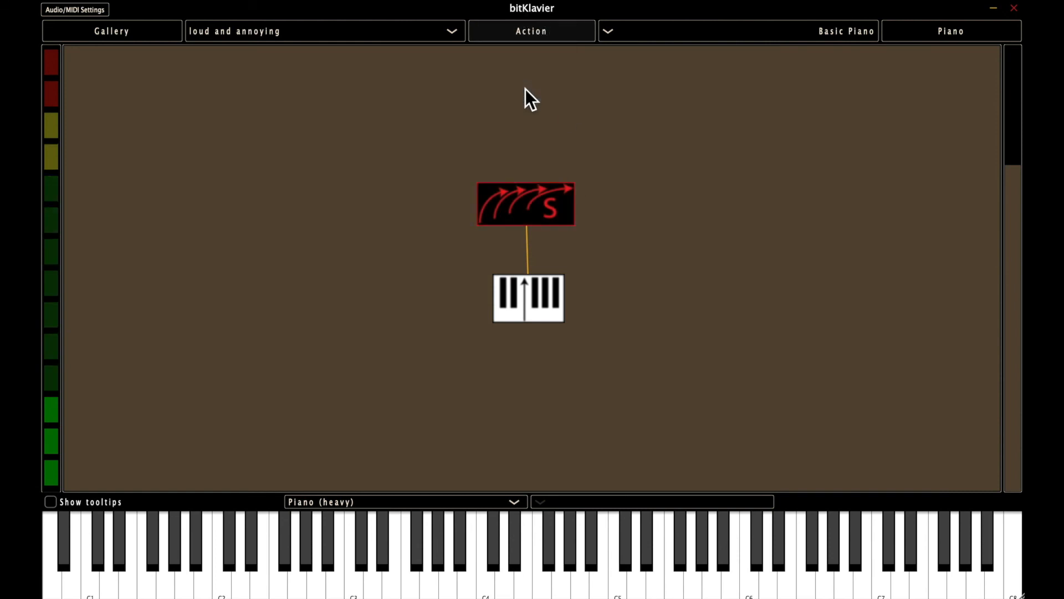